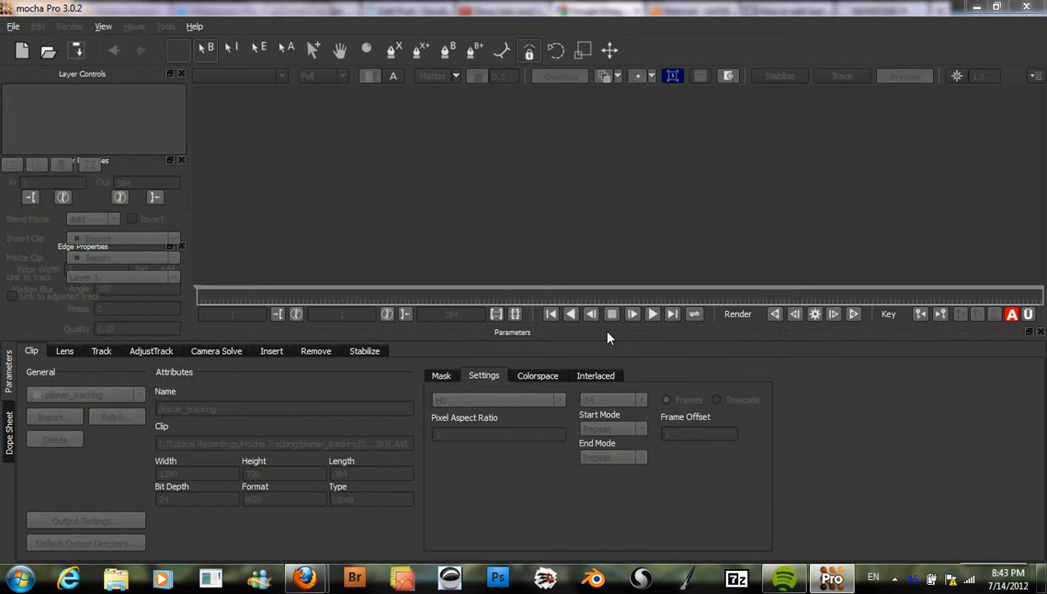
mouse_move(612, 336)
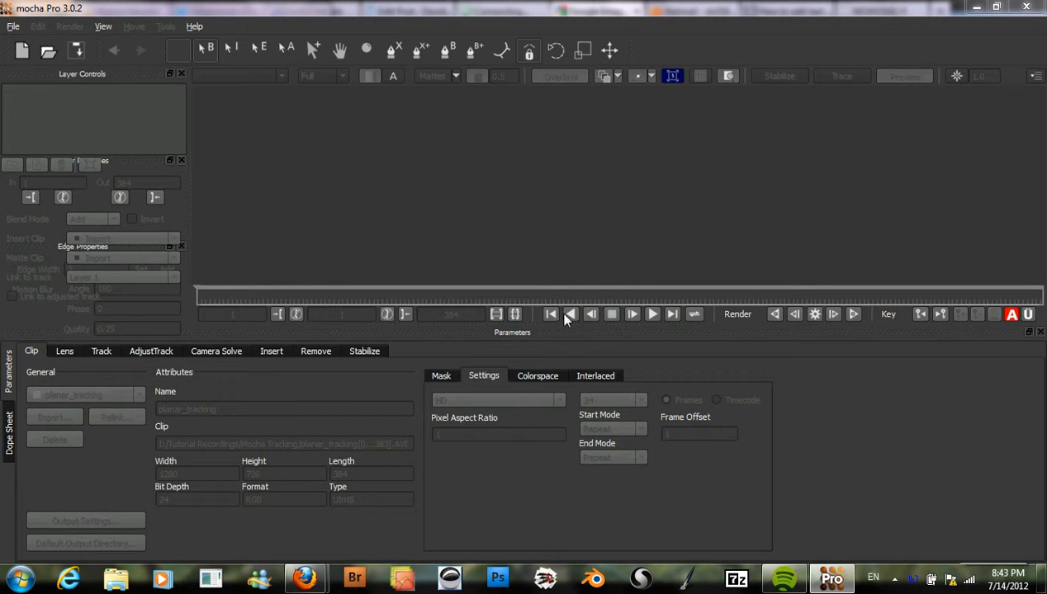
mouse_move(568, 324)
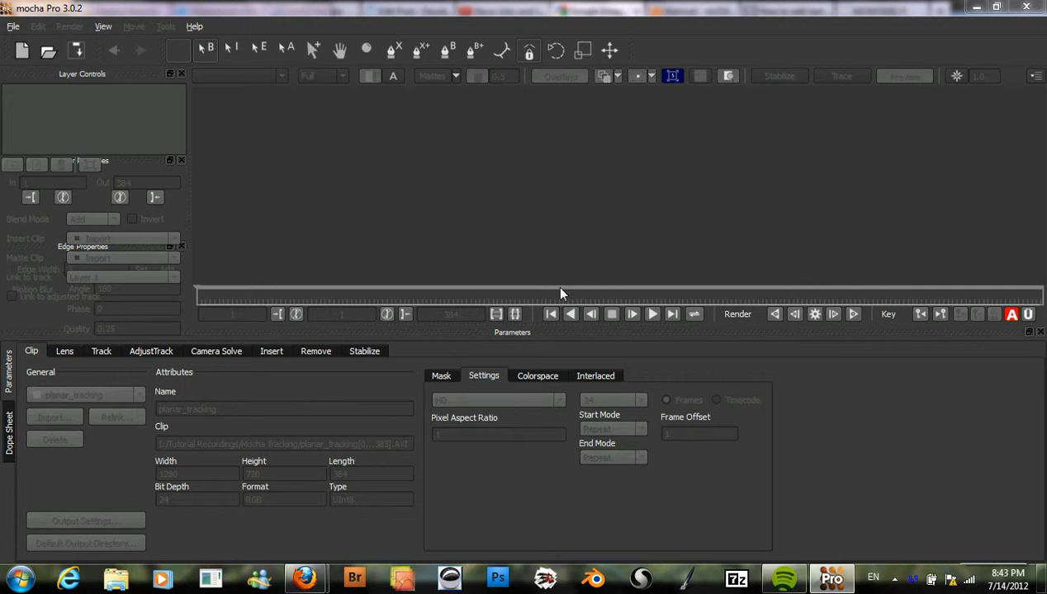
mouse_move(555, 294)
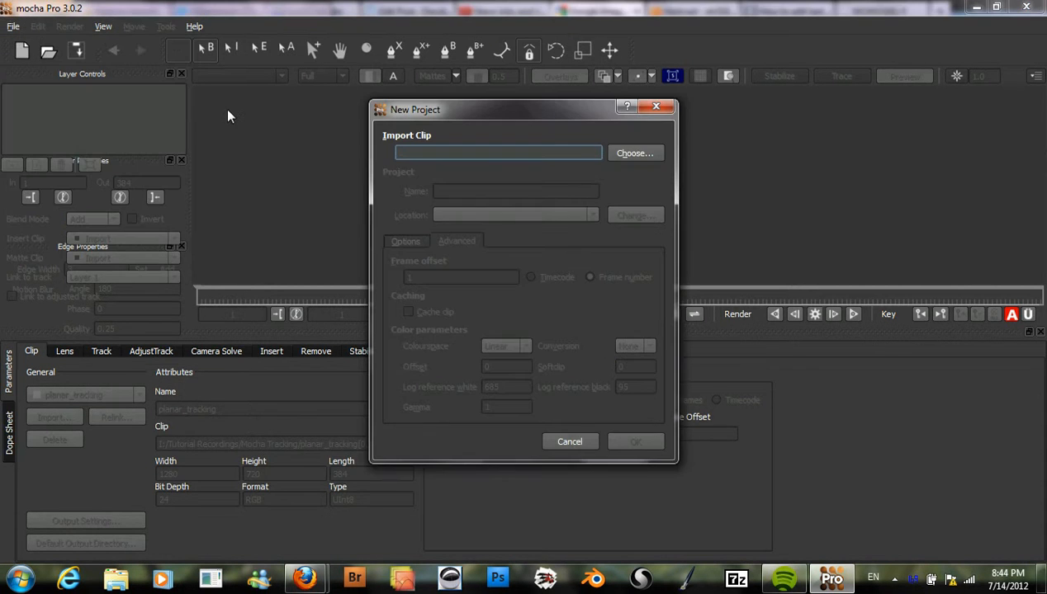
Start a new project from the planar_tracking clip, triggering the couldn't-save warning.
left_click(634, 152)
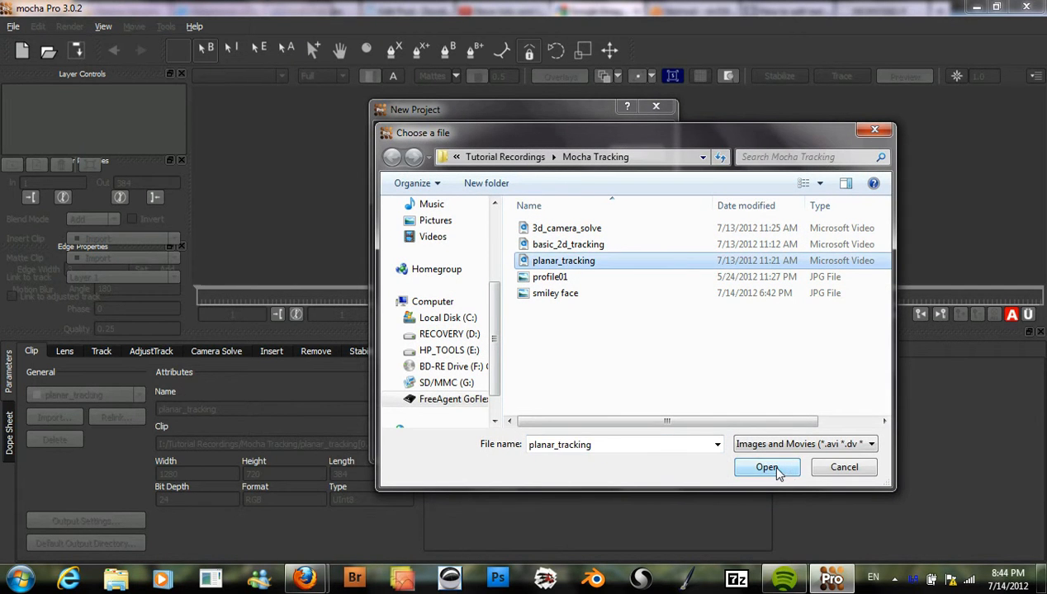
left_click(766, 467)
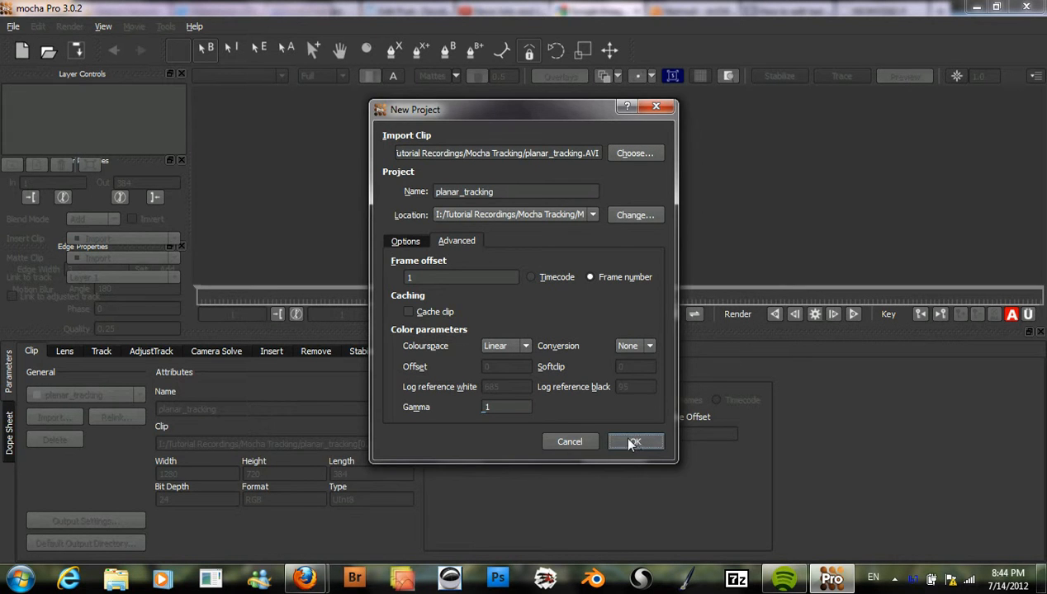
left_click(633, 441)
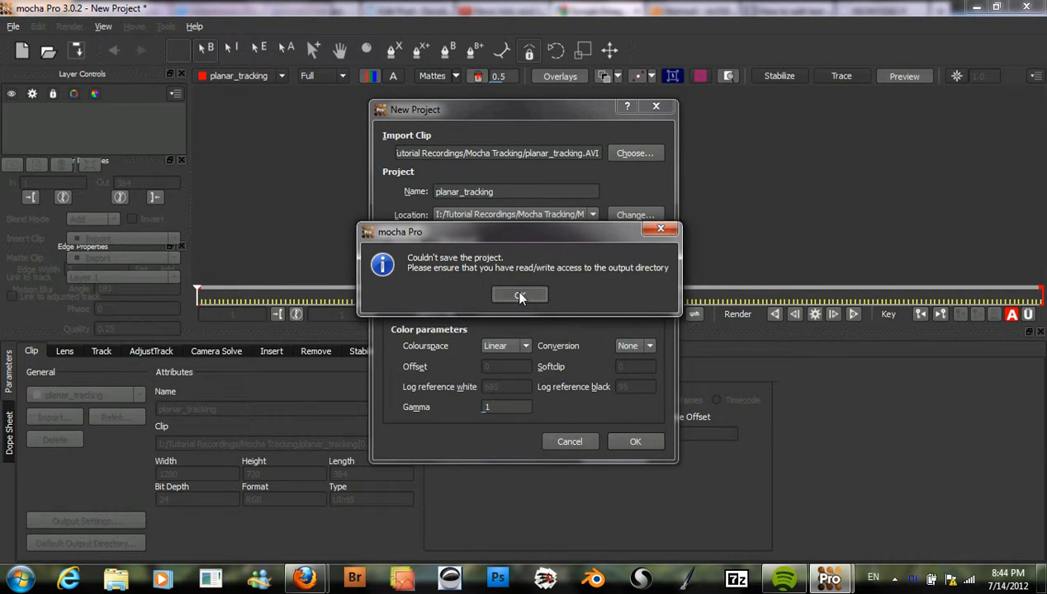
Dismiss the save warning and scrub the timeline end to end to review the railroad car footage.
left_click(518, 295)
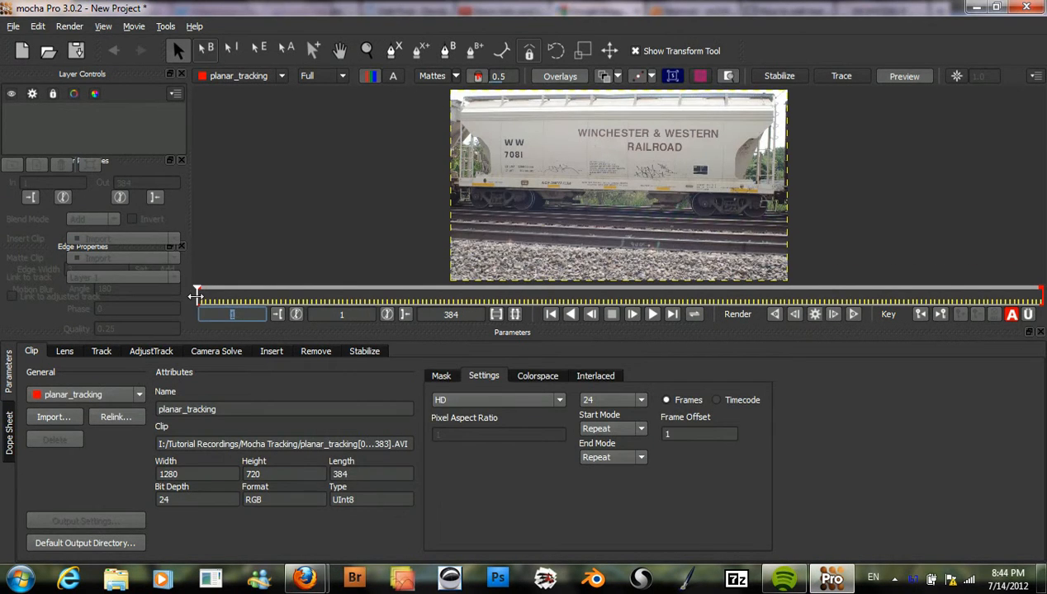
left_click_drag(198, 297, 379, 297)
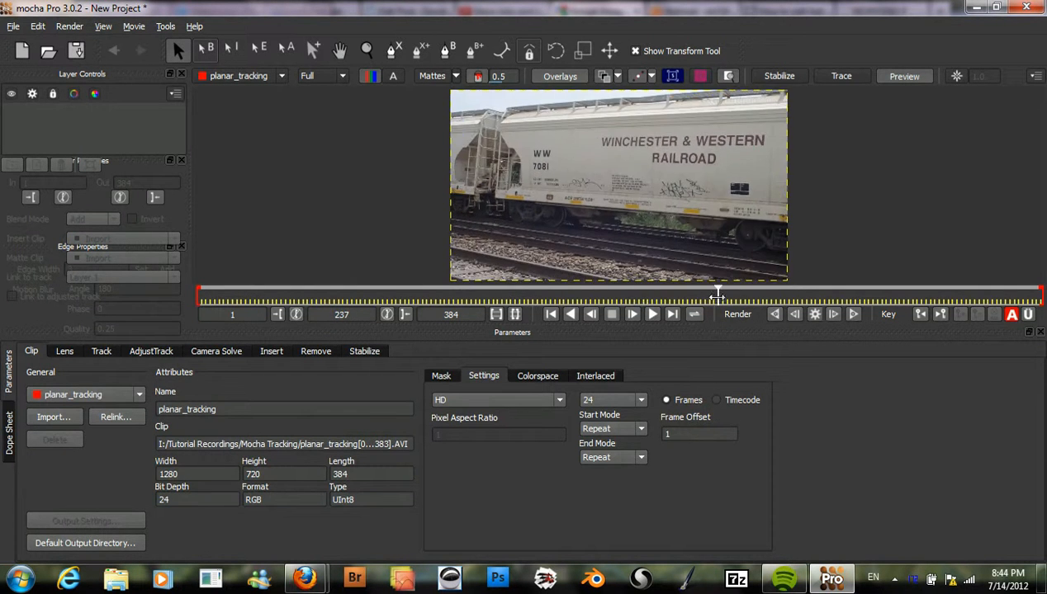
left_click_drag(717, 294, 977, 294)
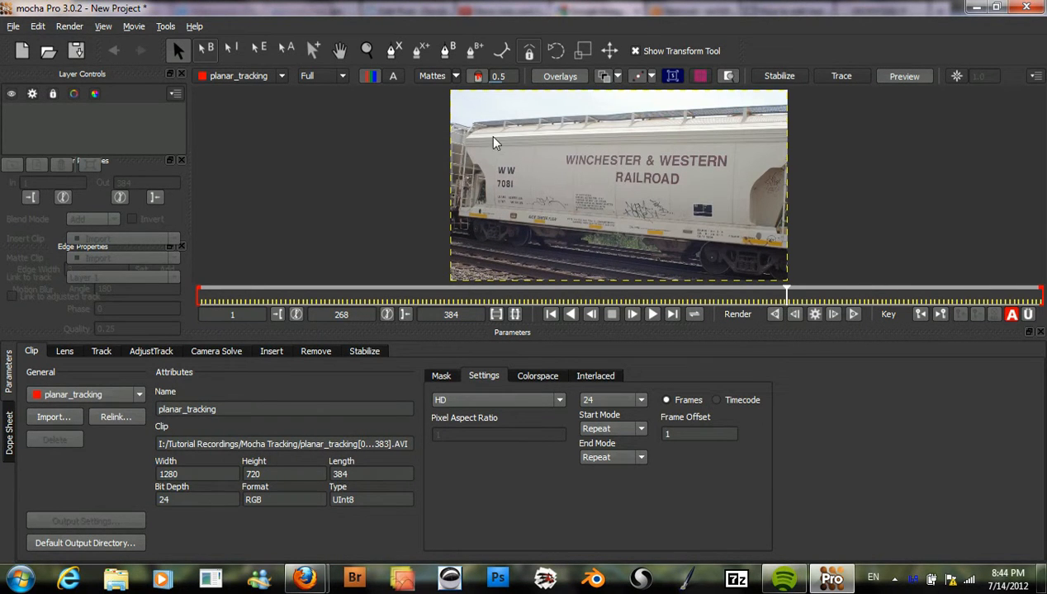
mouse_move(535, 231)
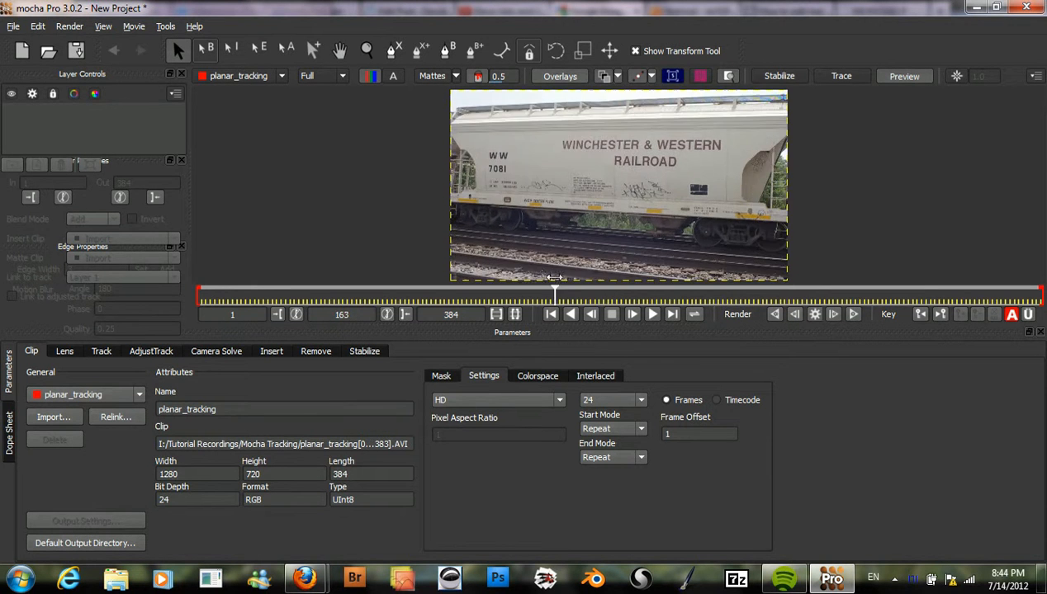
left_click_drag(553, 294, 479, 293)
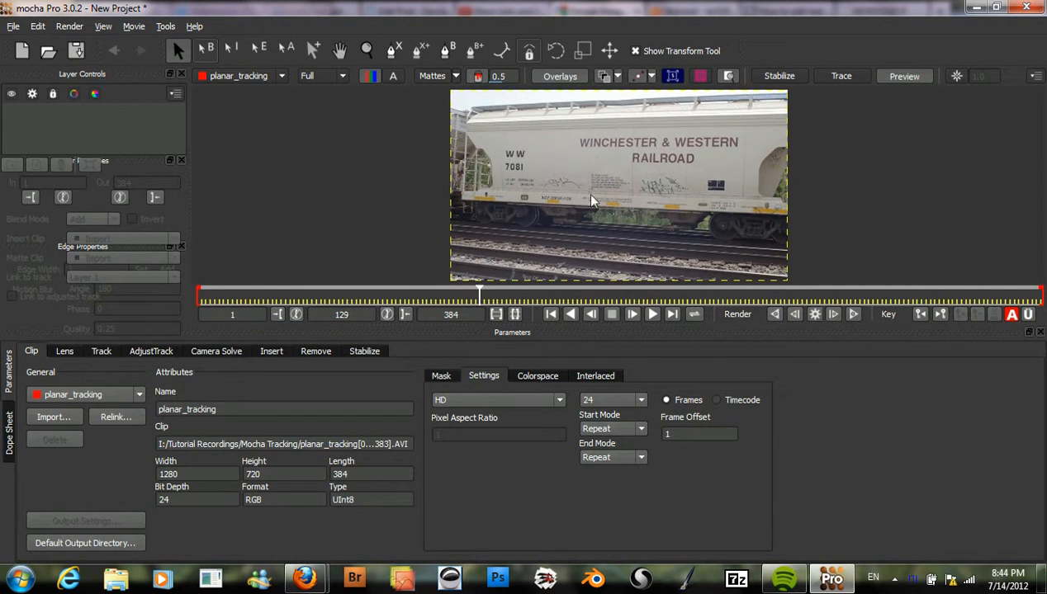
mouse_move(661, 167)
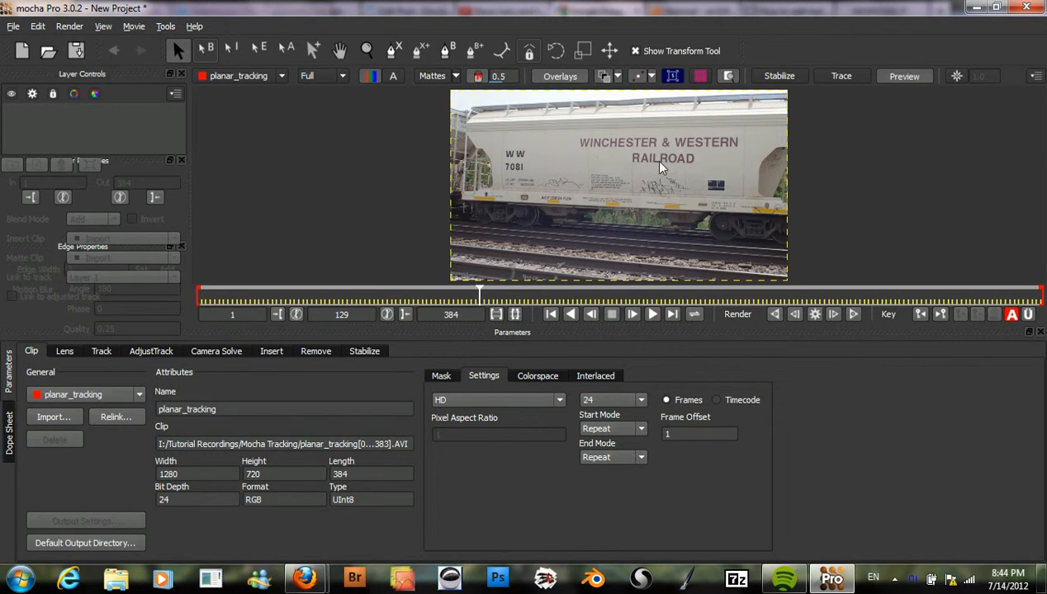
mouse_move(591, 157)
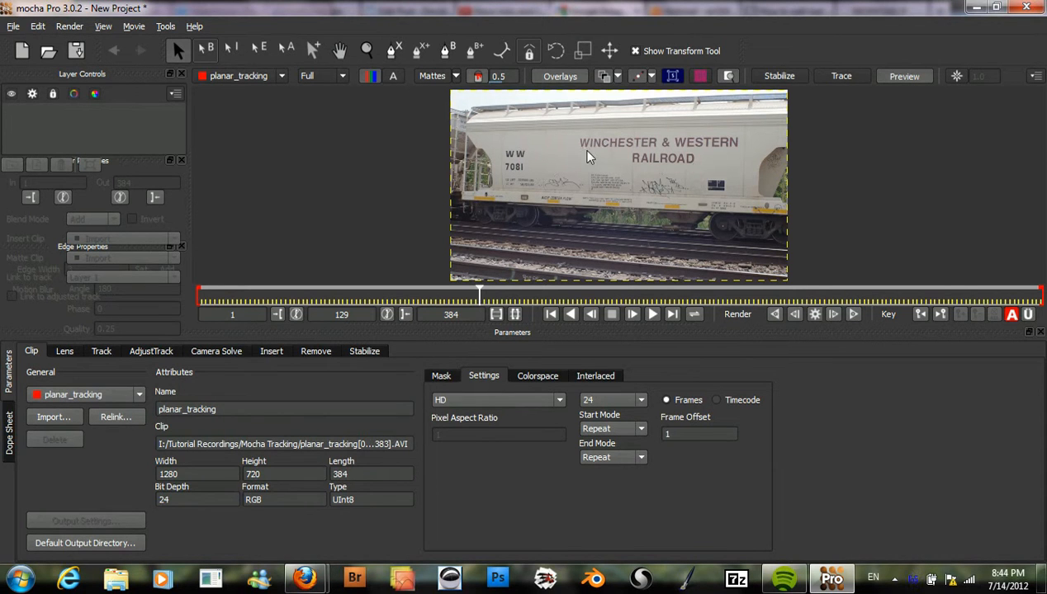
mouse_move(713, 265)
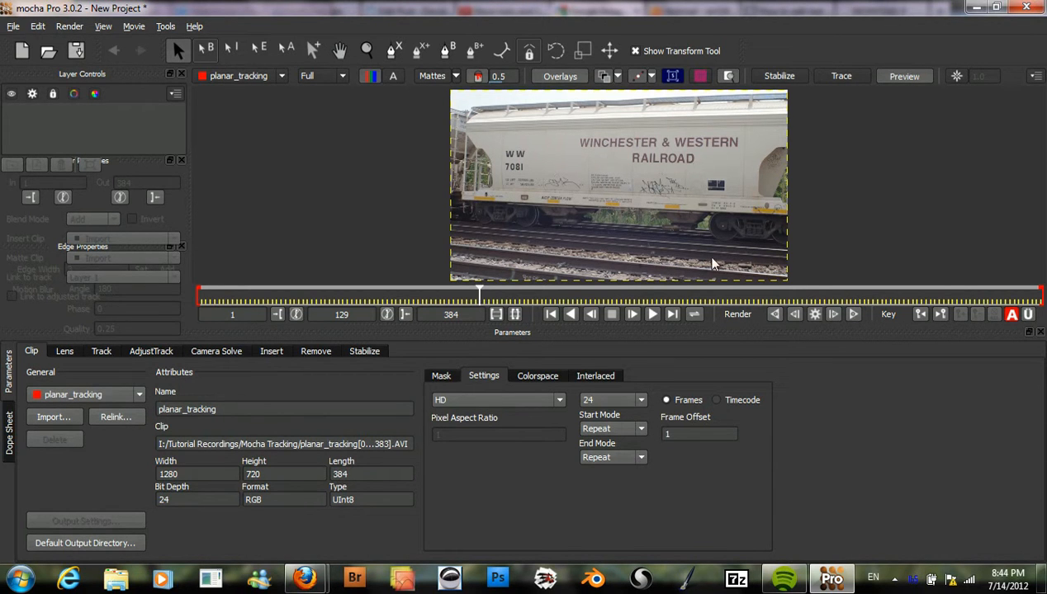
left_click_drag(478, 294, 388, 294)
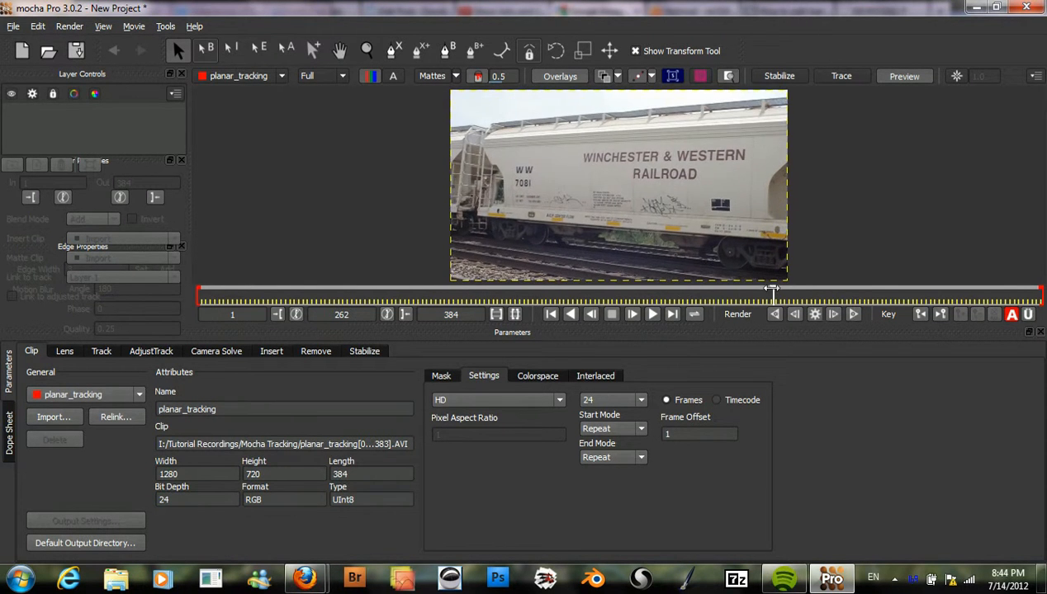
left_click_drag(773, 294, 668, 294)
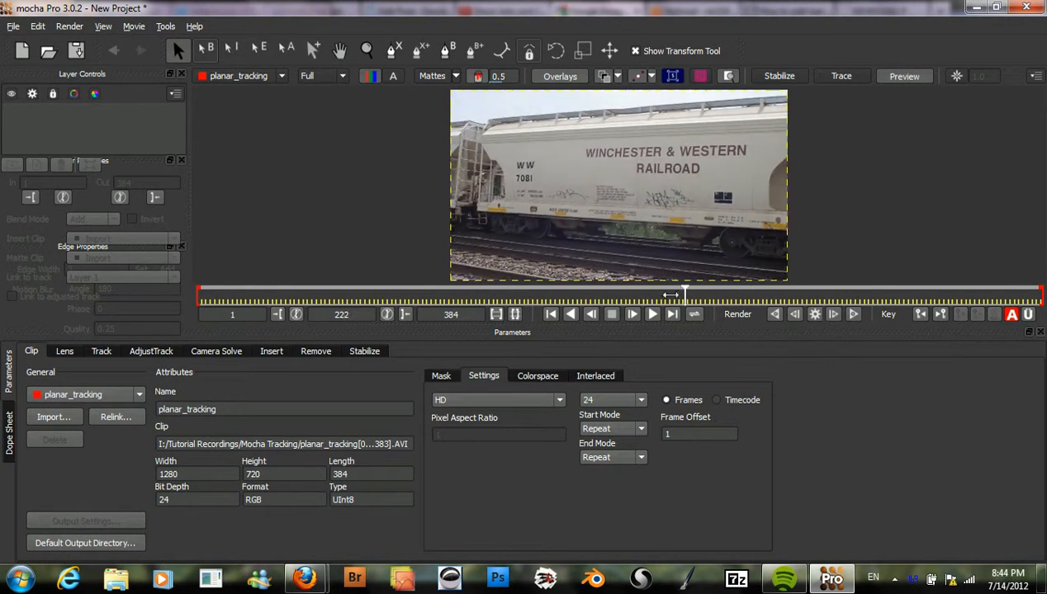
left_click_drag(669, 293, 824, 294)
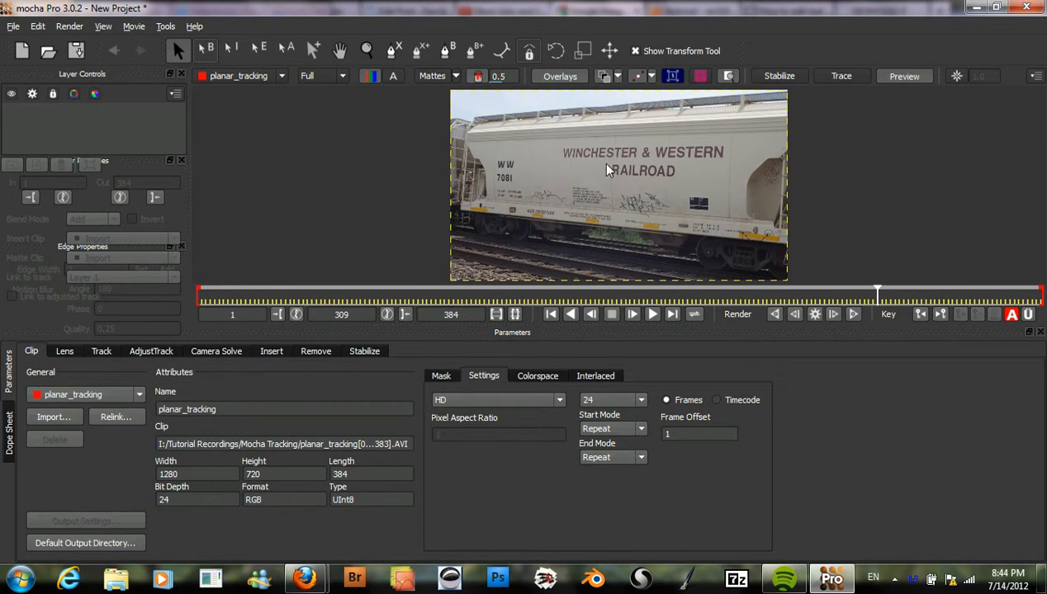
mouse_move(553, 142)
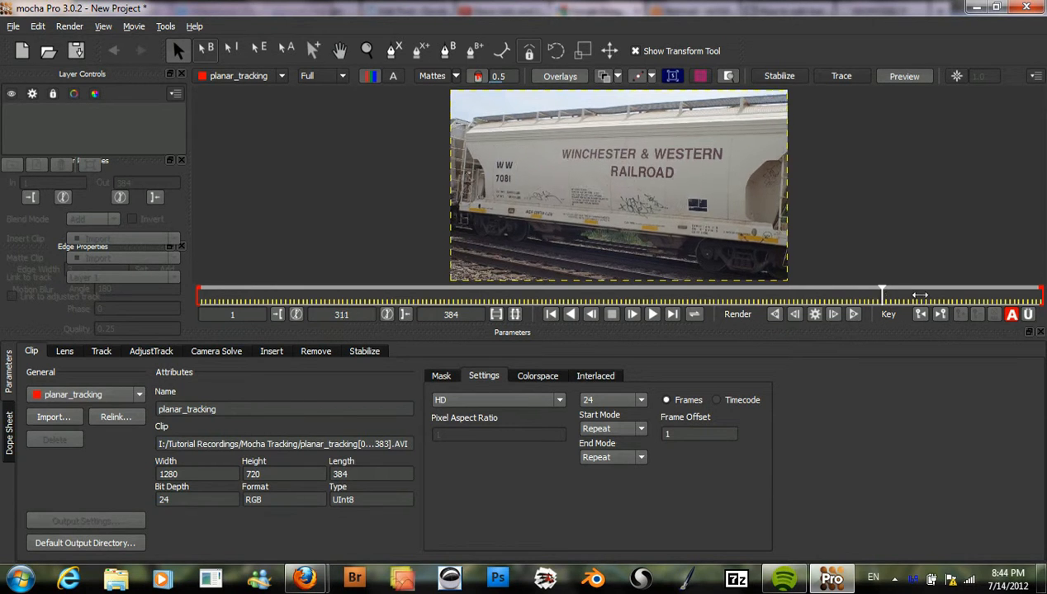
left_click_drag(881, 294, 991, 294)
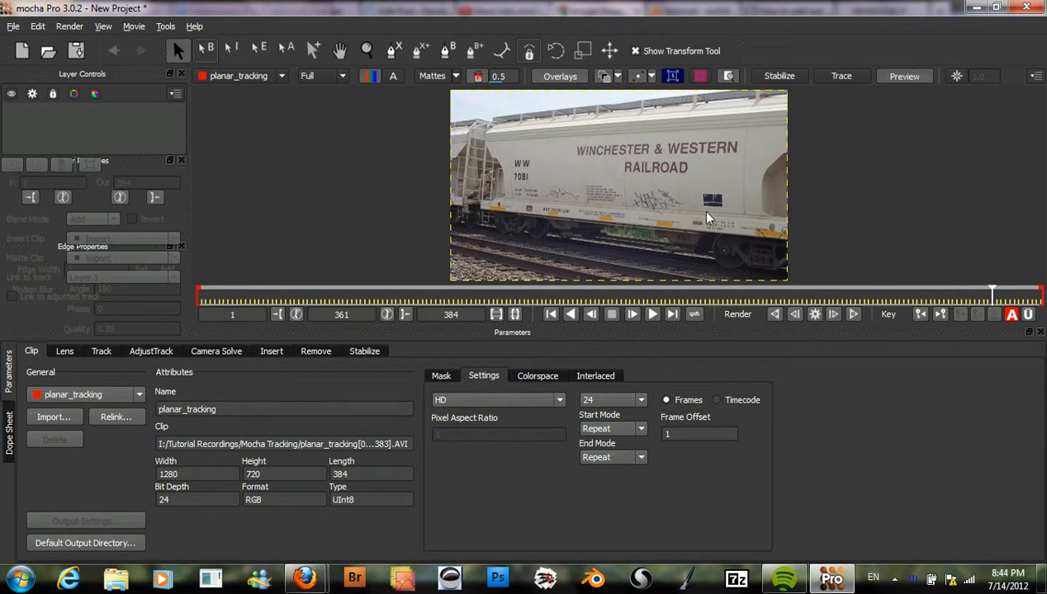
mouse_move(541, 164)
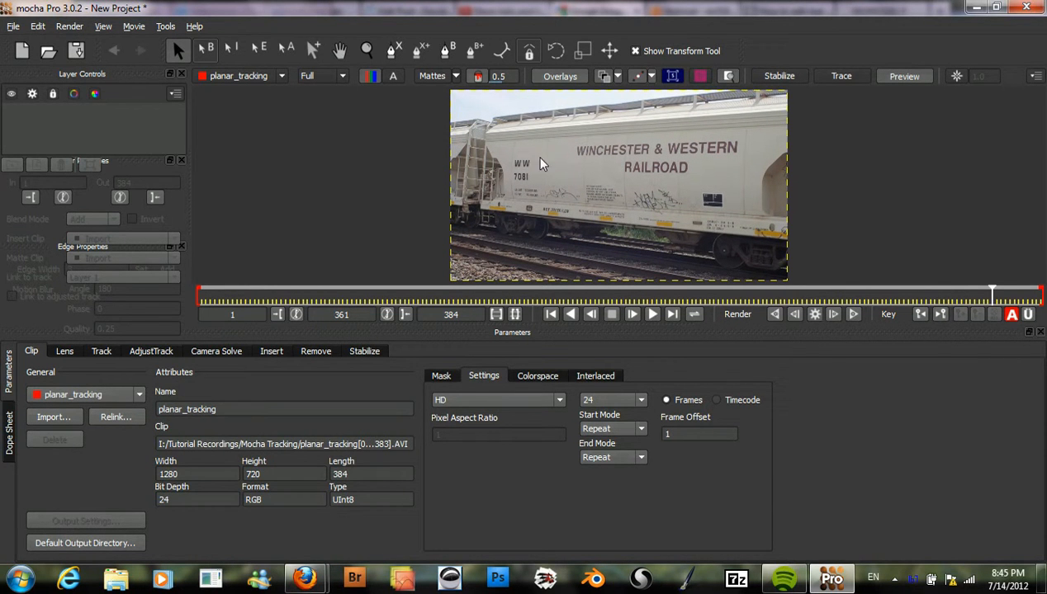
mouse_move(571, 165)
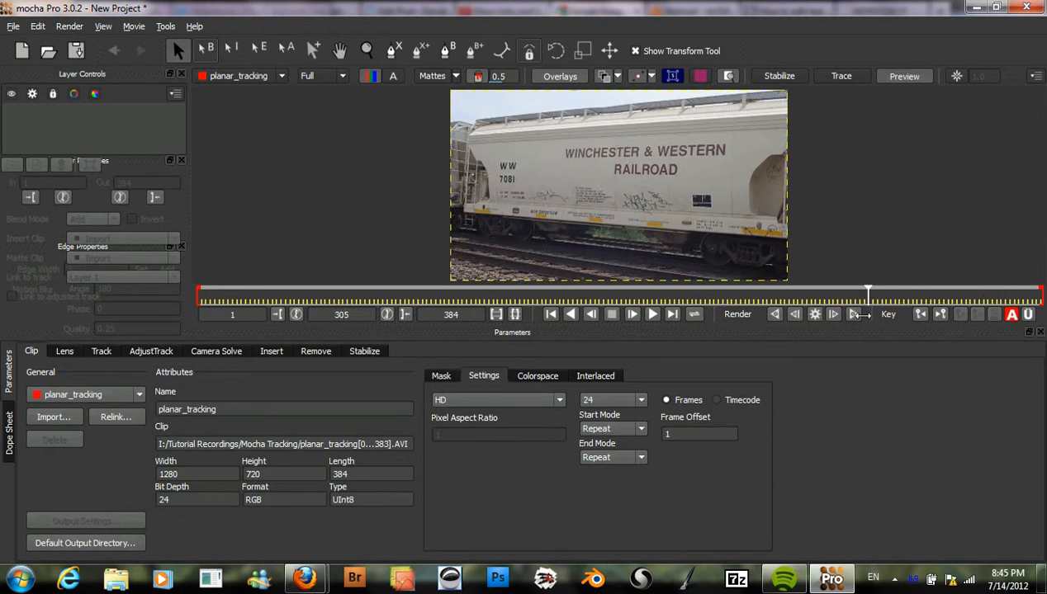
left_click_drag(867, 294, 353, 294)
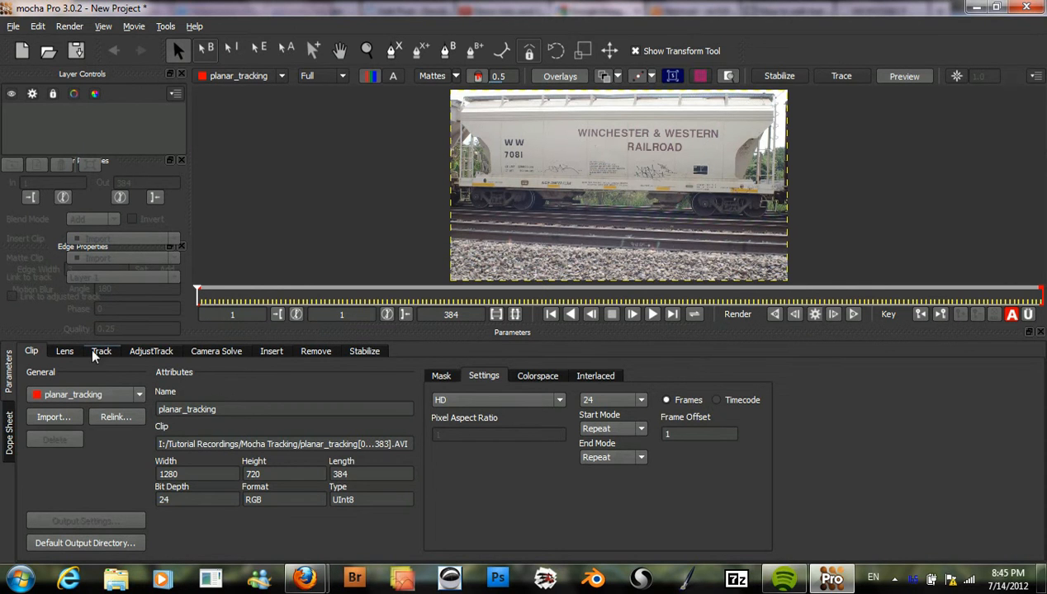
Bring up the Track parameters for the clip at frame 1.
left_click(100, 350)
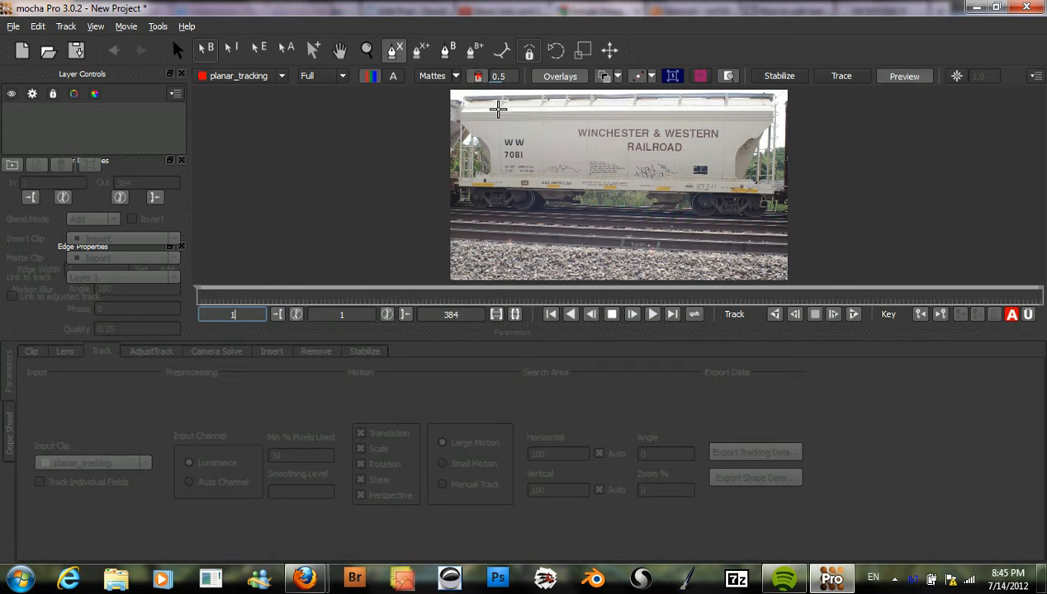
mouse_move(504, 181)
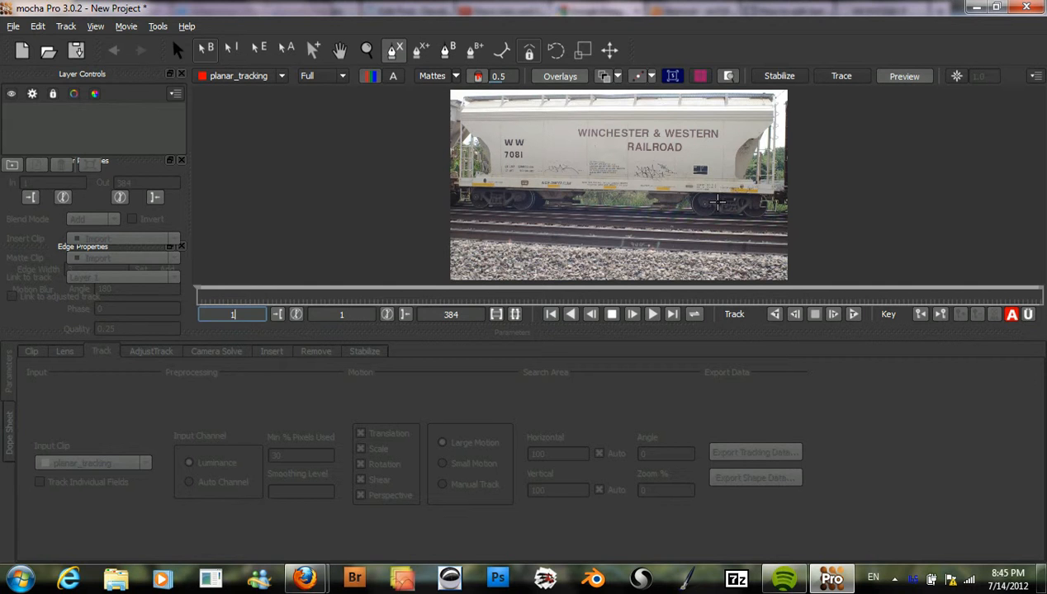
mouse_move(499, 116)
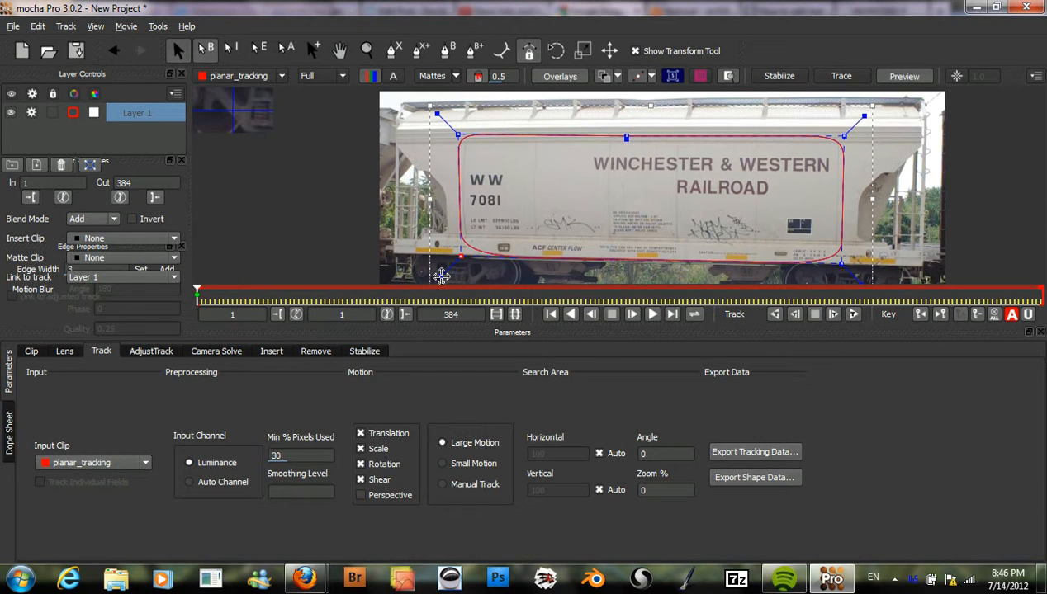
mouse_move(591, 200)
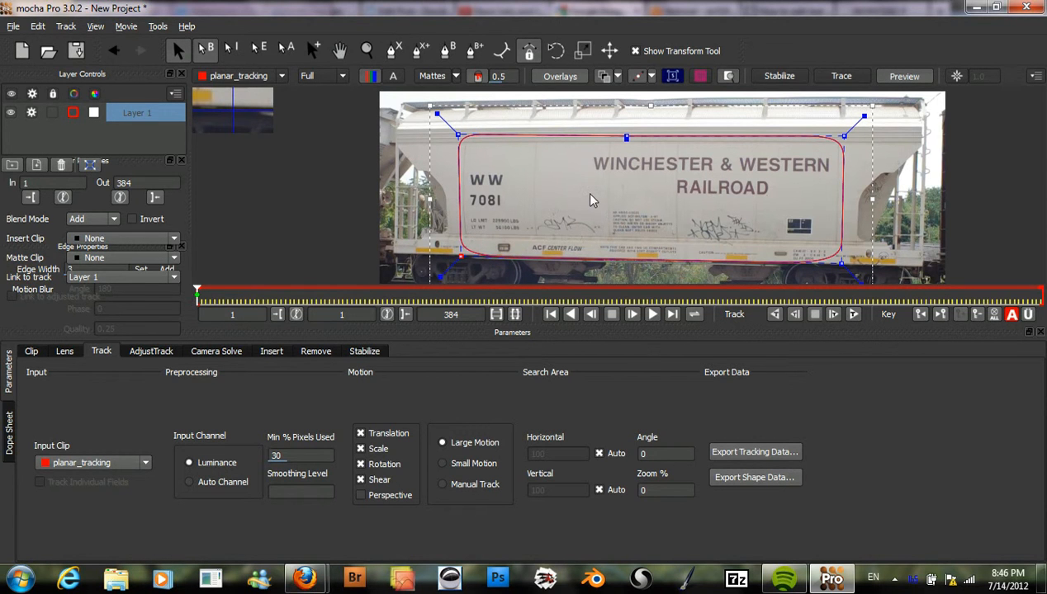
mouse_move(868, 112)
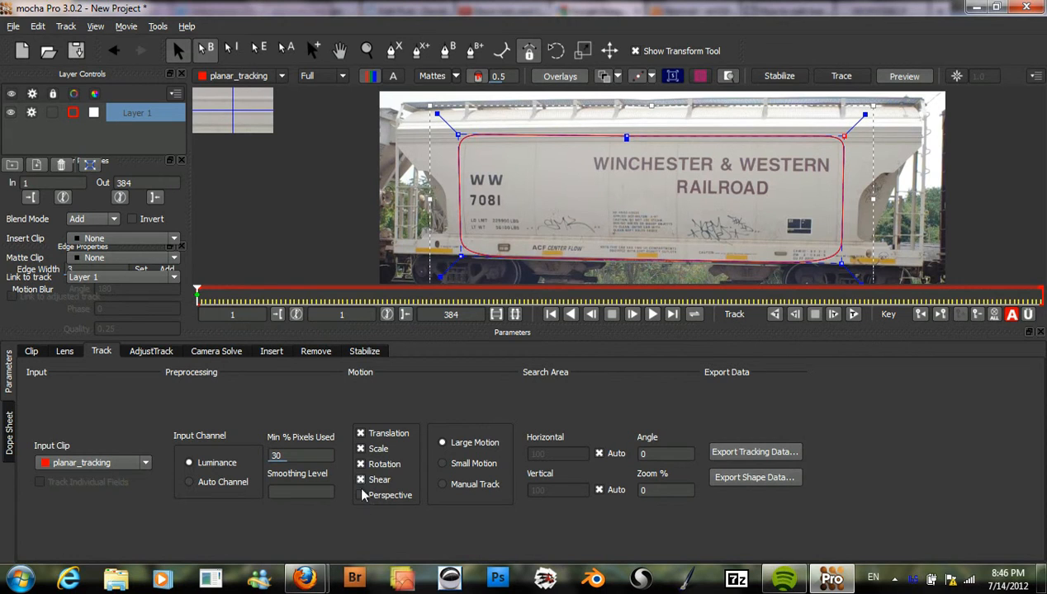
Enable Perspective in the Motion section alongside translation, scale, rotation and shear.
left_click(356, 496)
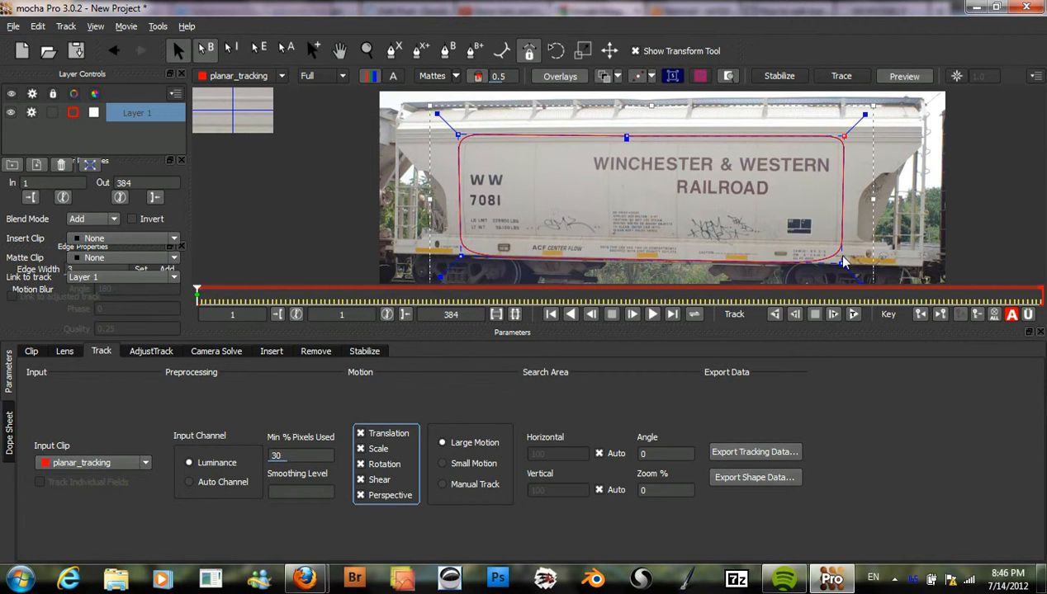
mouse_move(510, 158)
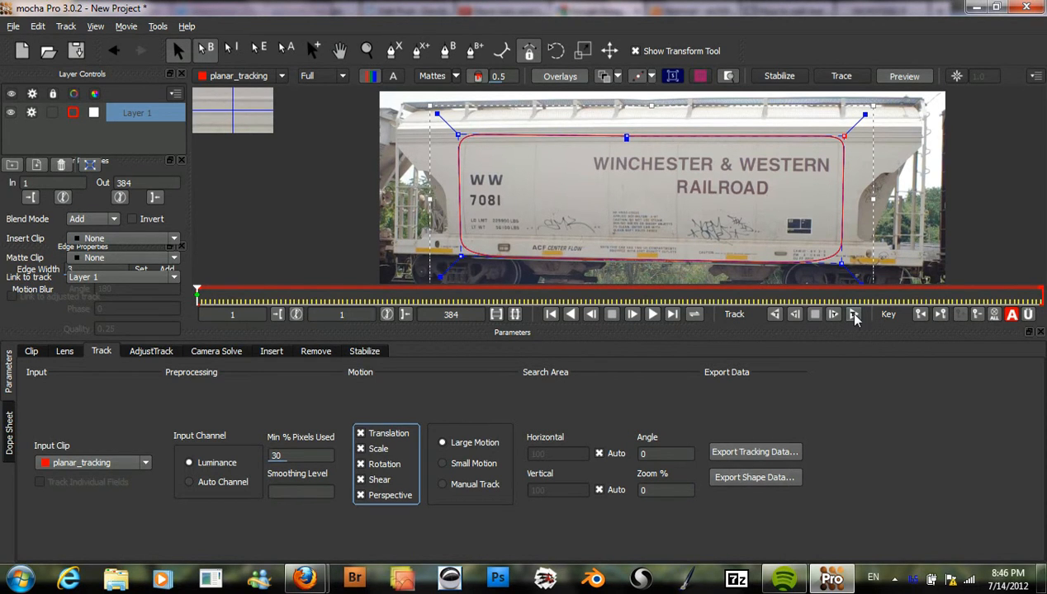
mouse_move(855, 314)
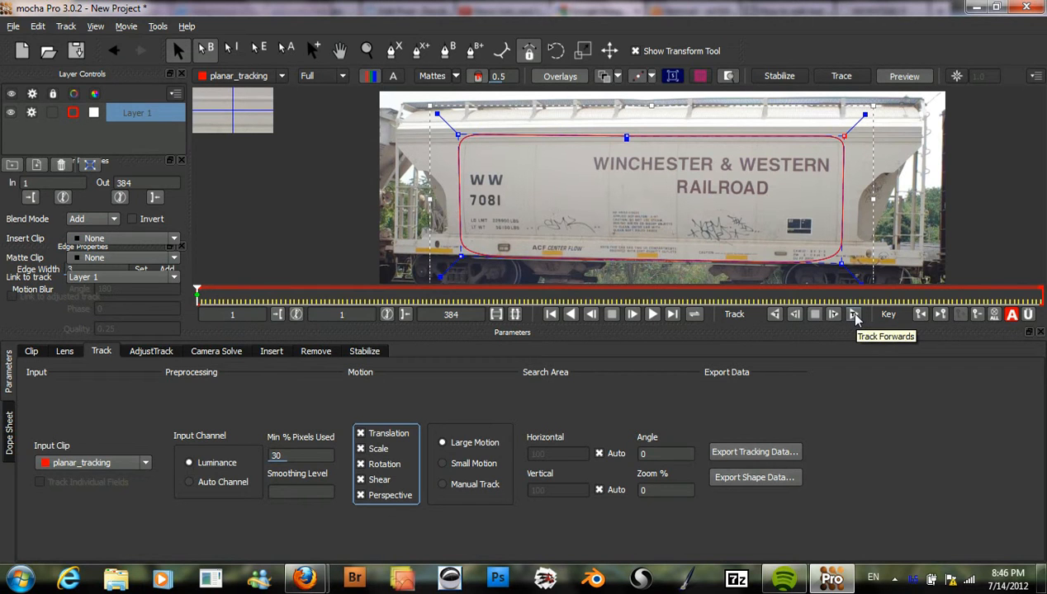
Track the panel shape forward through the whole clip and scrub to verify it follows the car.
left_click(855, 314)
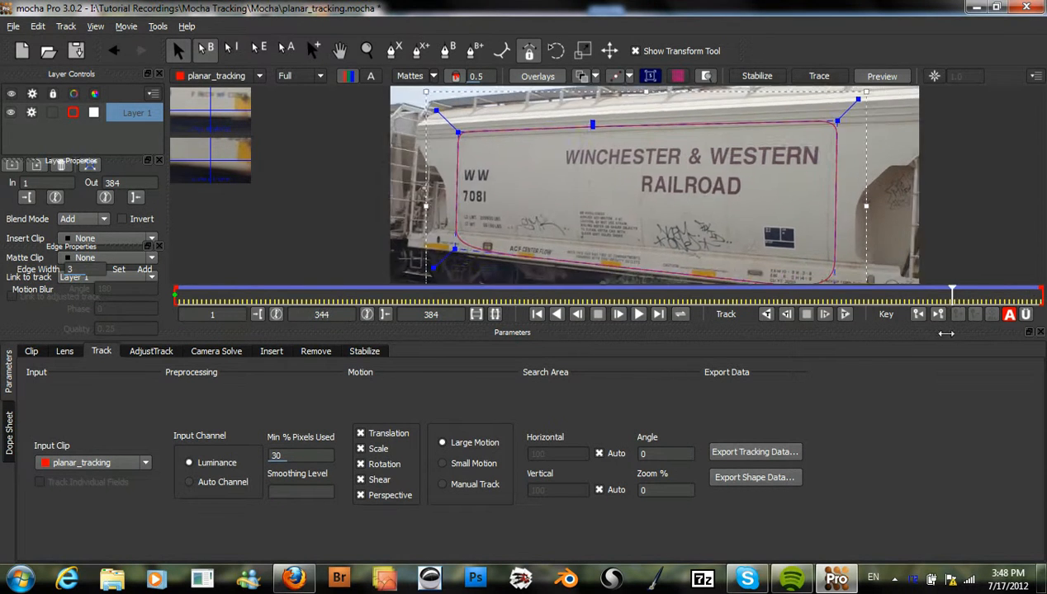
left_click_drag(951, 296, 471, 295)
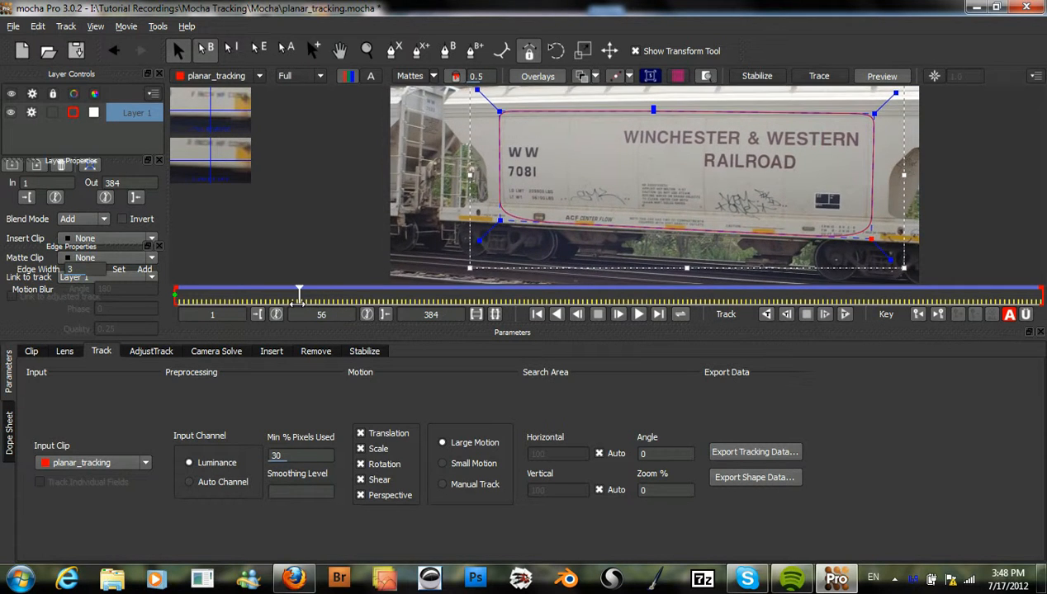
left_click_drag(299, 294, 216, 294)
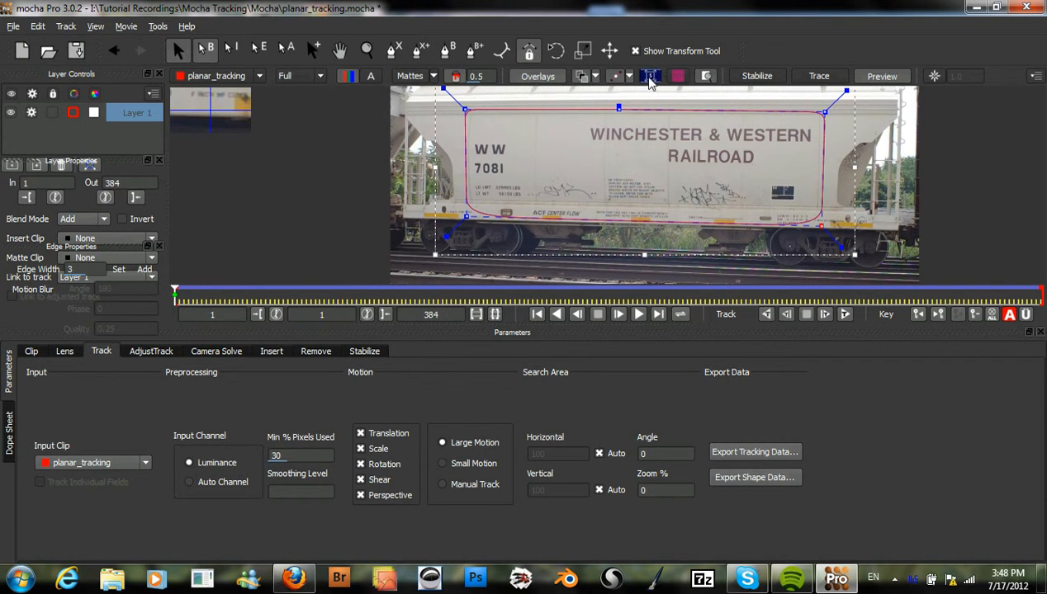
Show the planar surface and perspective grid over the tracked lettered panel.
left_click(646, 76)
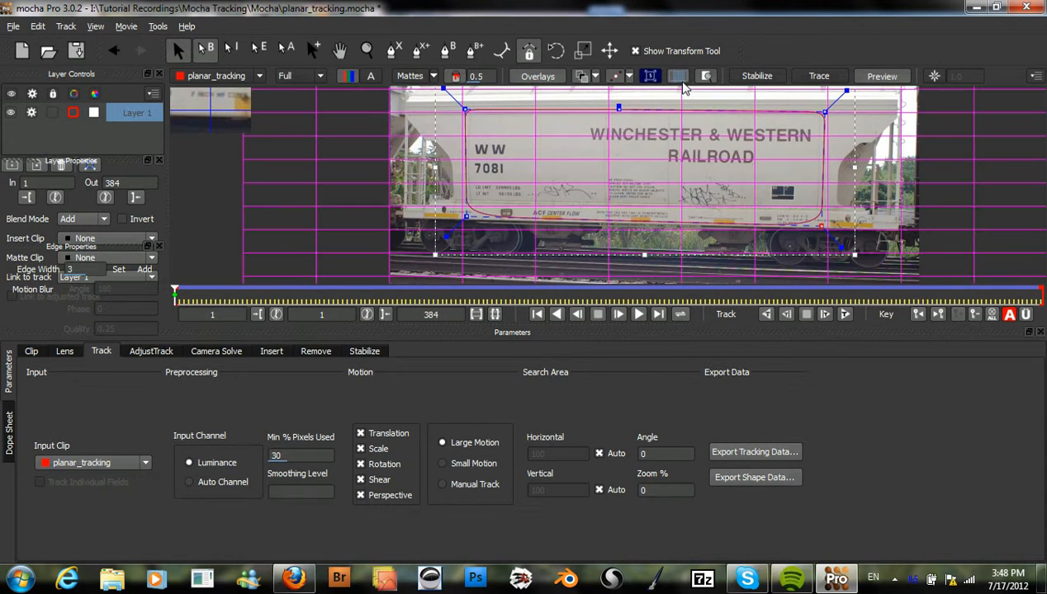
left_click(647, 76)
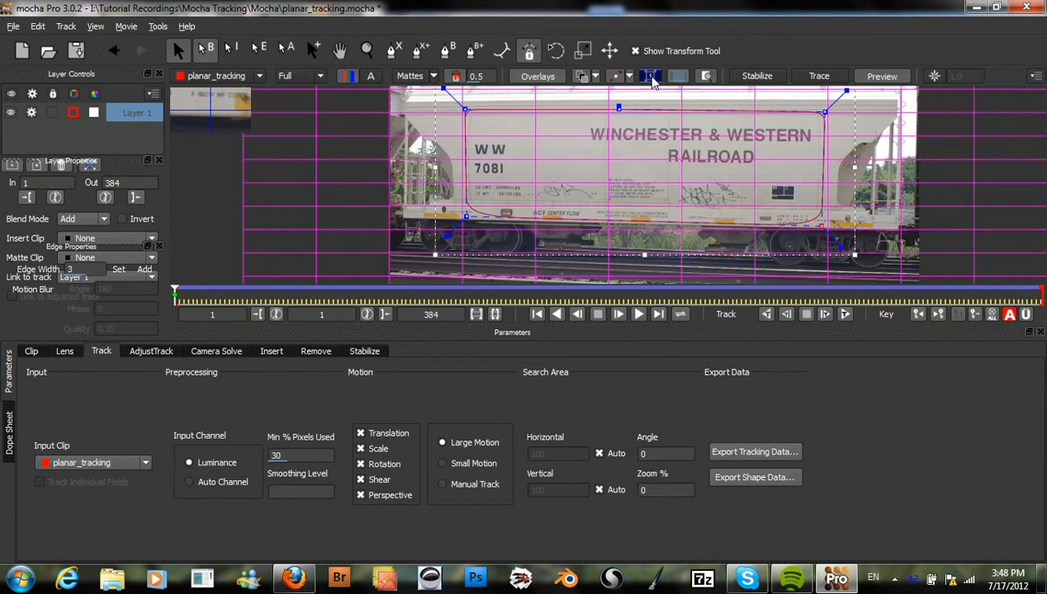
left_click(651, 76)
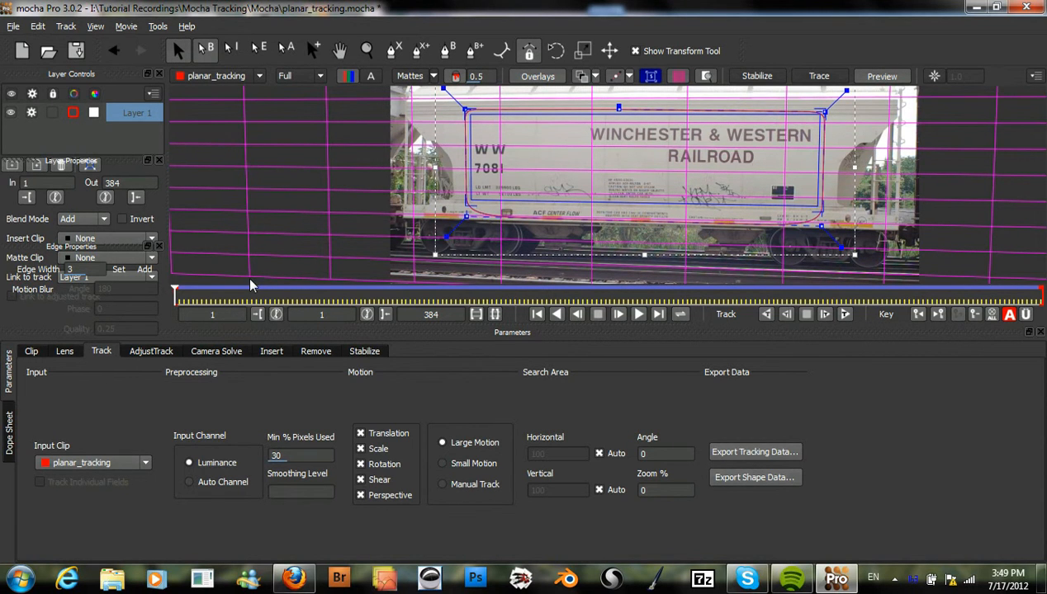
mouse_move(300, 278)
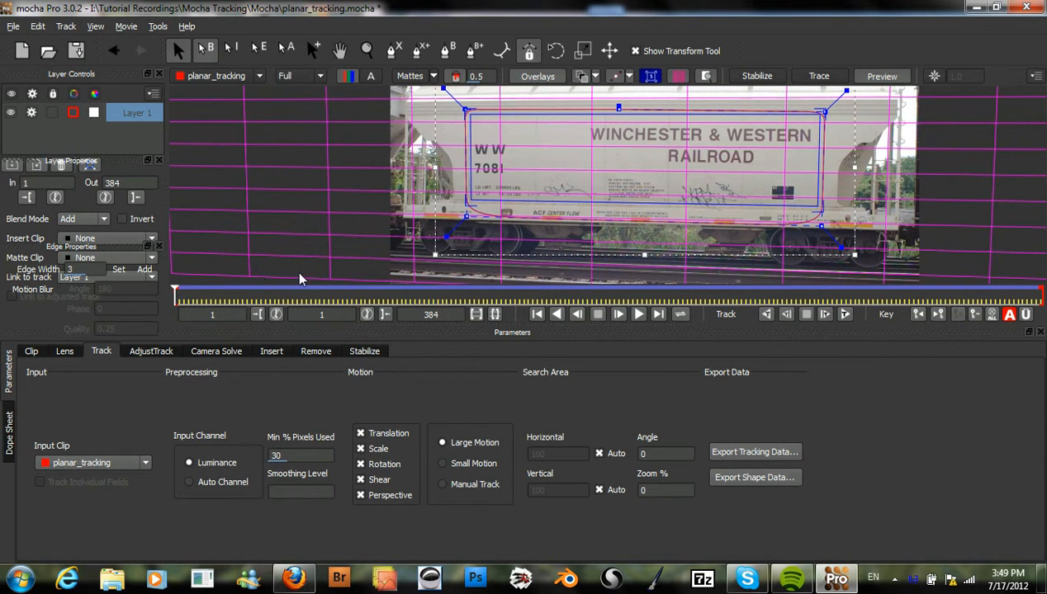
mouse_move(630, 332)
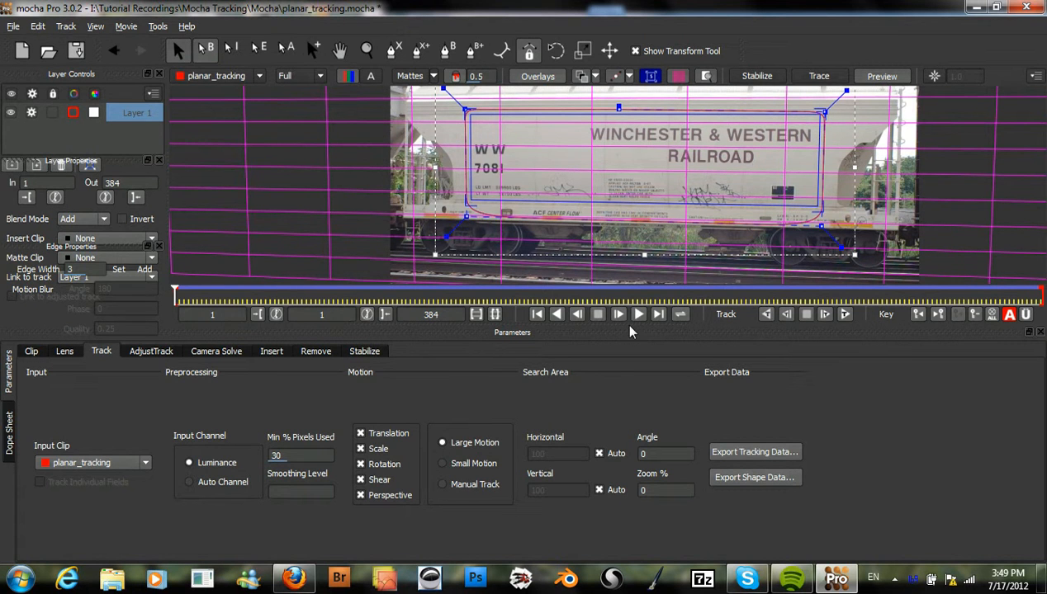
mouse_move(638, 313)
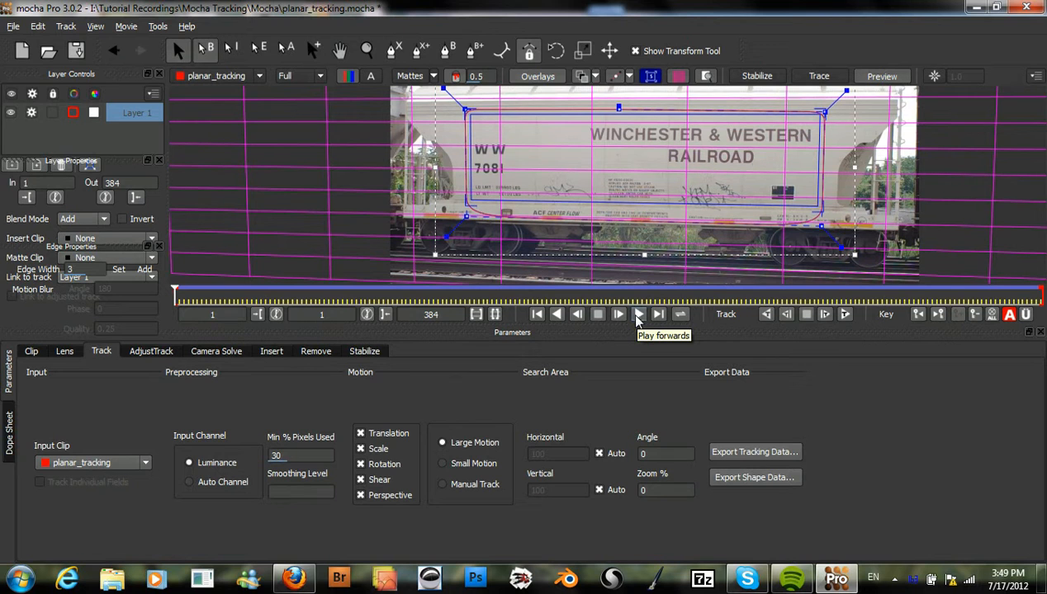
Play and pause through the clip to confirm the grid stays locked to the car side.
left_click(637, 314)
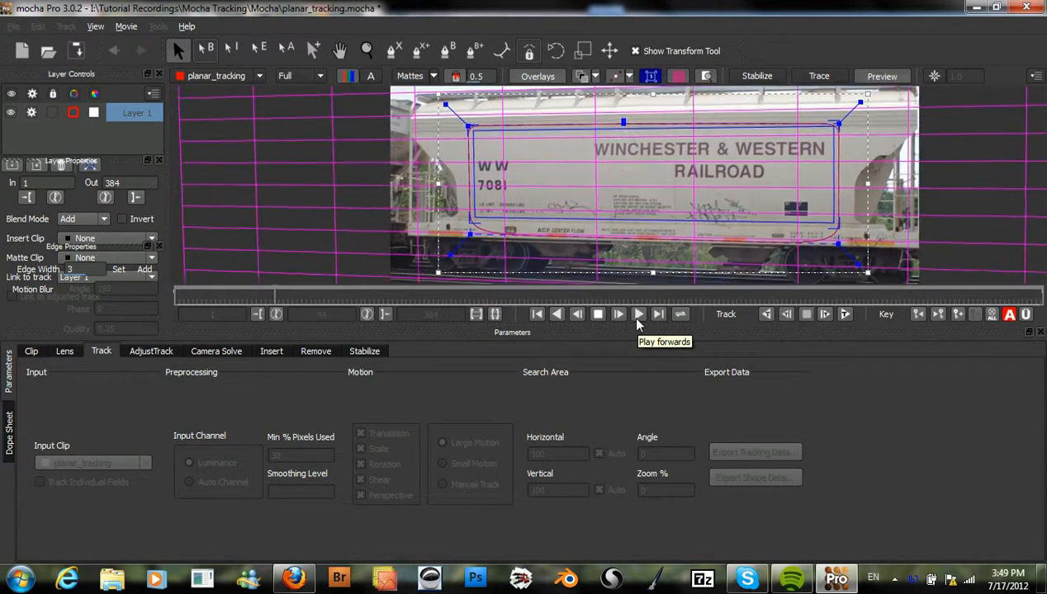
left_click(638, 313)
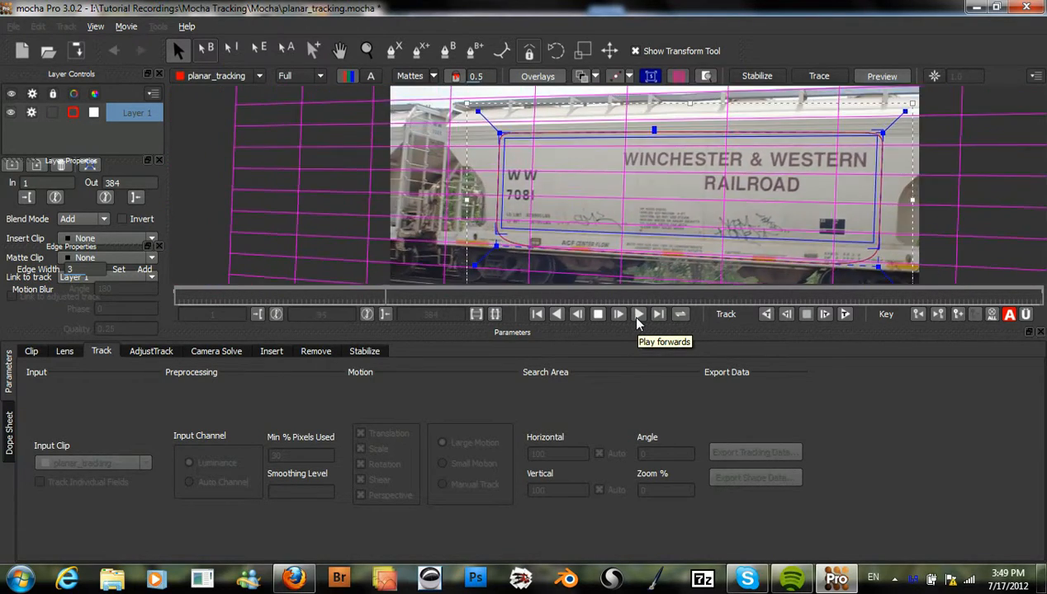
left_click(637, 314)
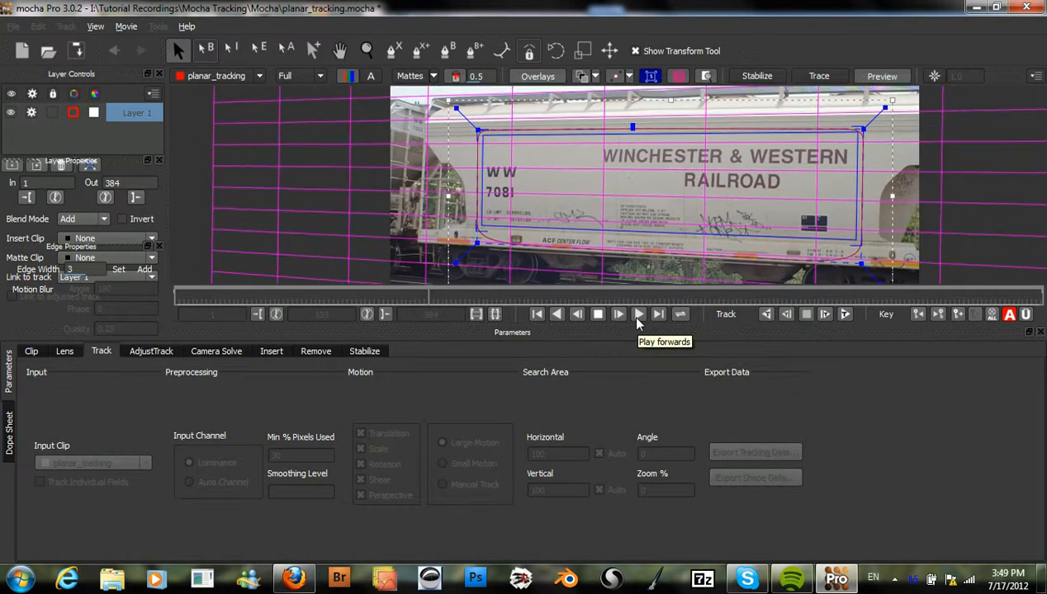
left_click(639, 313)
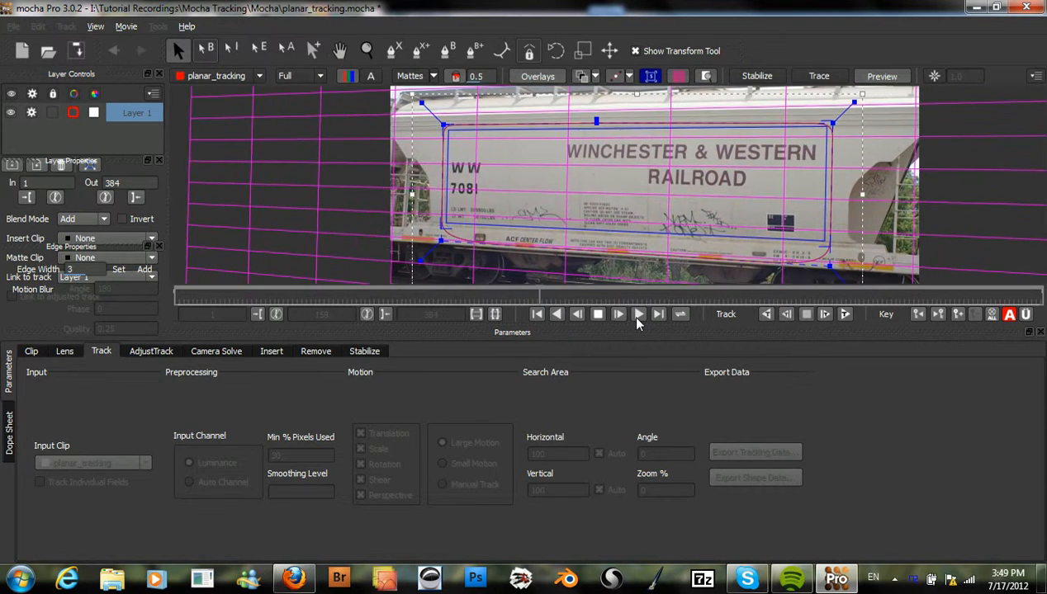
left_click(638, 313)
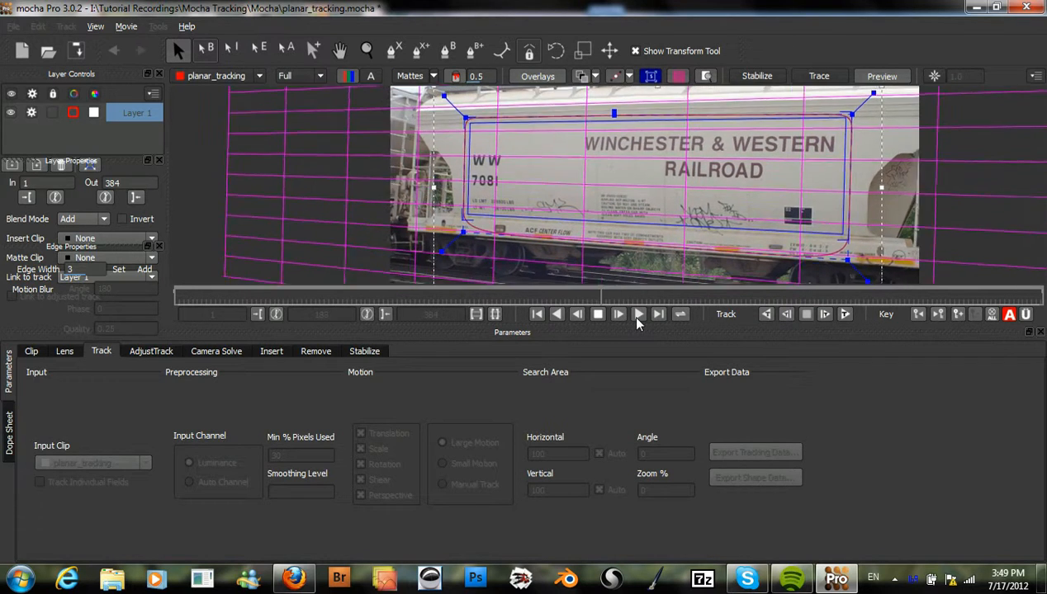
left_click(637, 314)
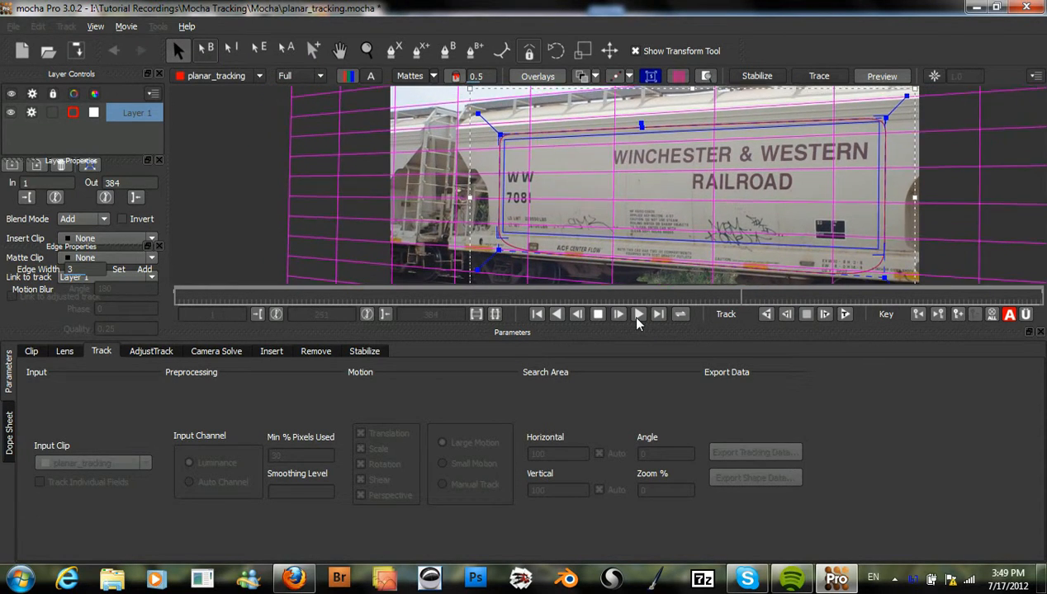
left_click(637, 314)
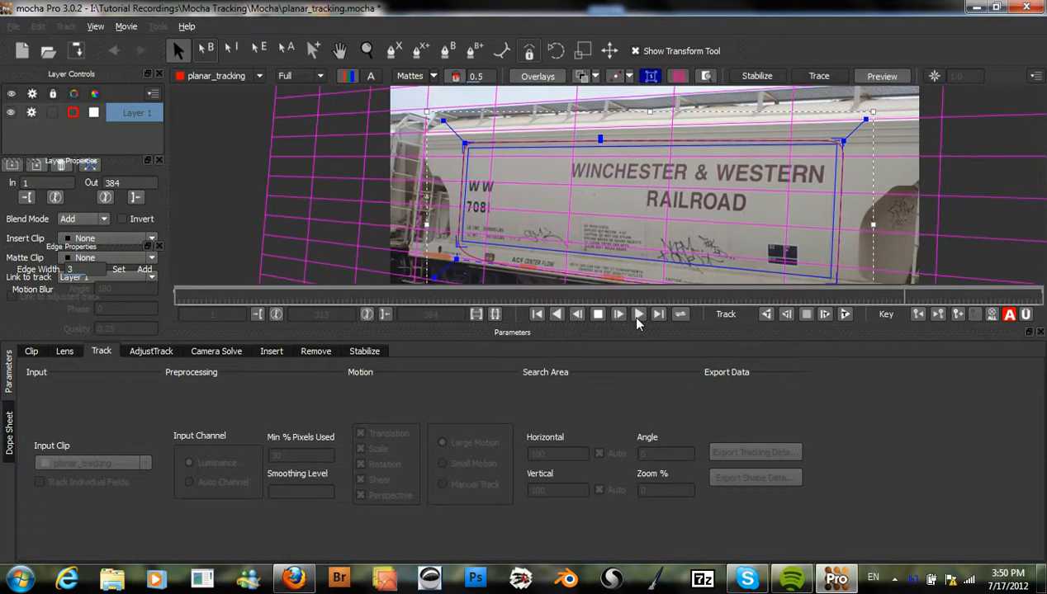
left_click(638, 314)
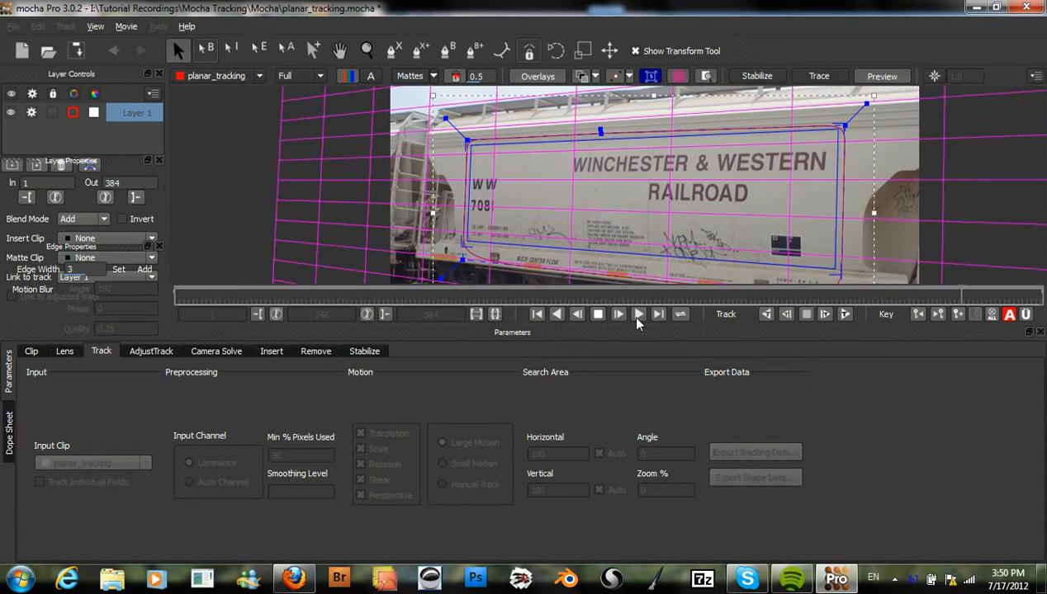
left_click(637, 314)
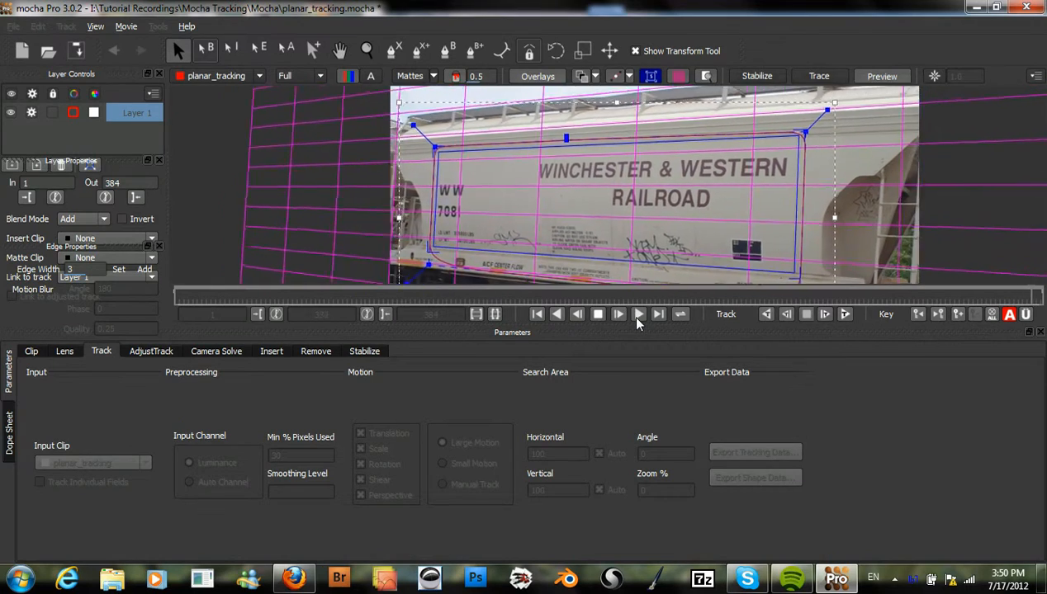
left_click(637, 314)
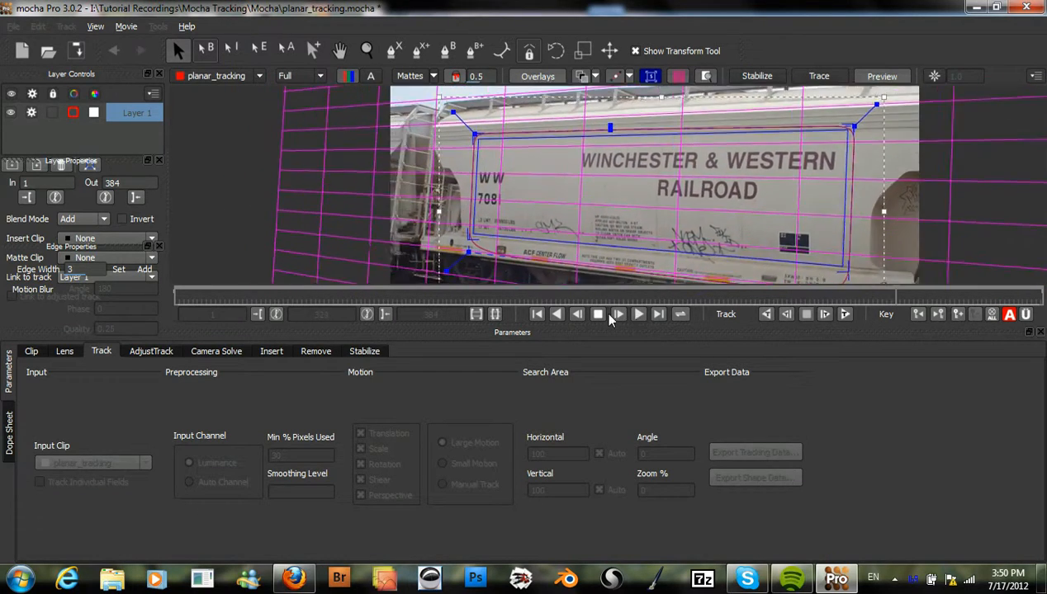
left_click(637, 314)
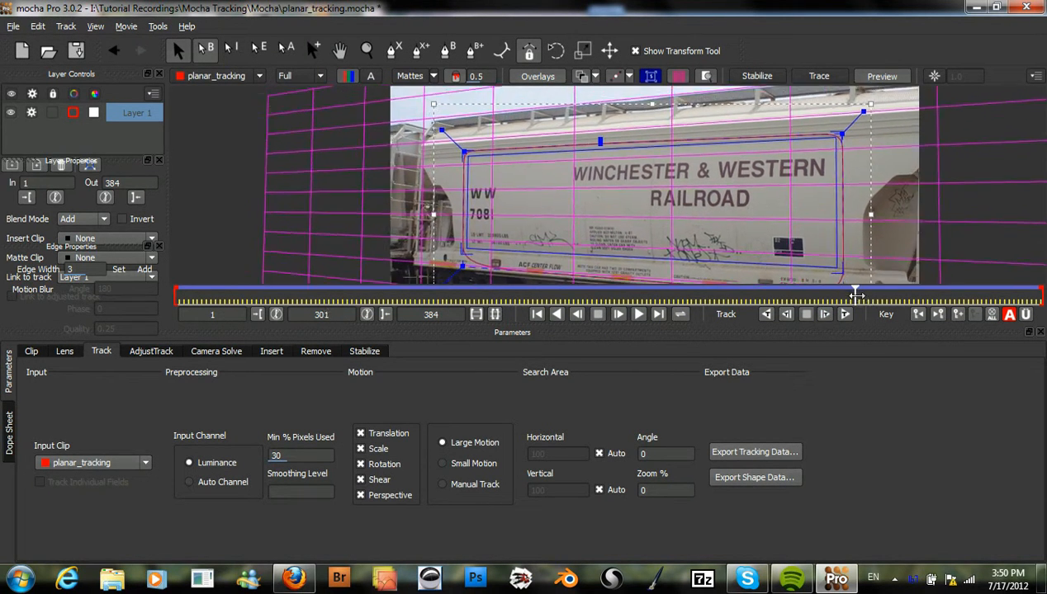
left_click_drag(855, 294, 1015, 294)
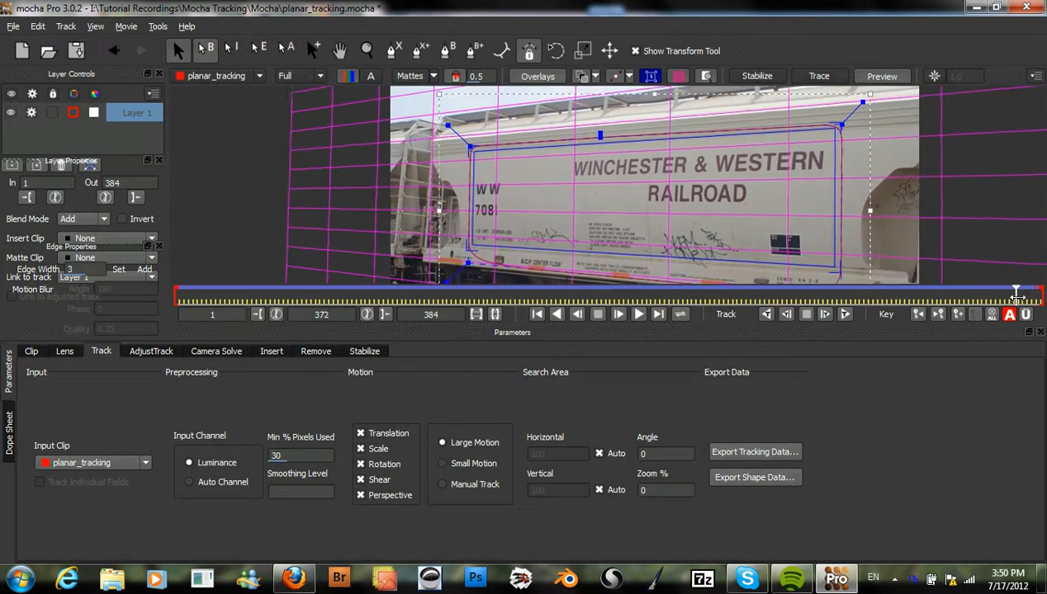
left_click(637, 313)
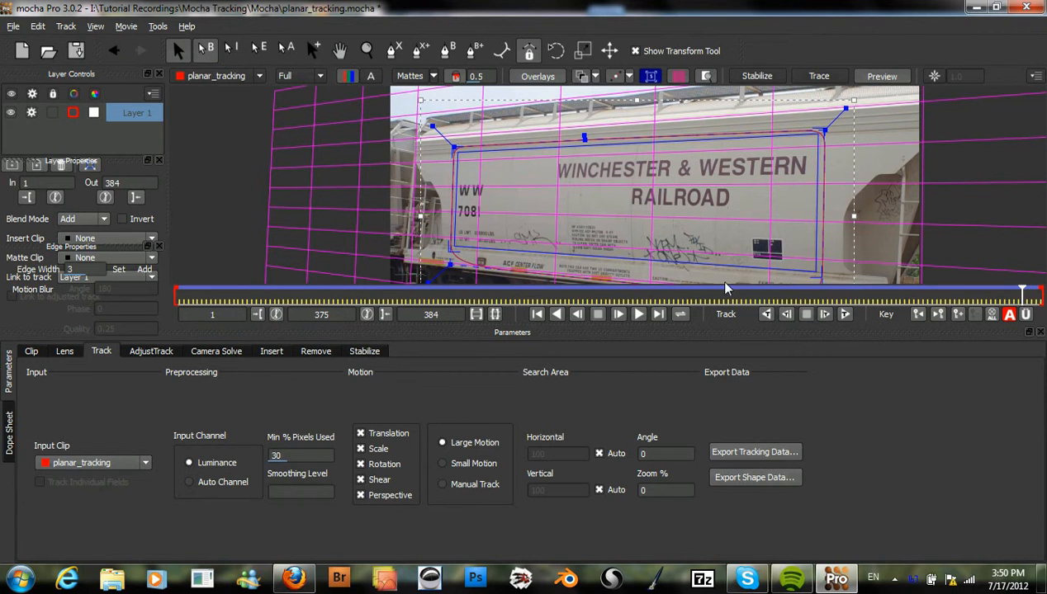
mouse_move(513, 238)
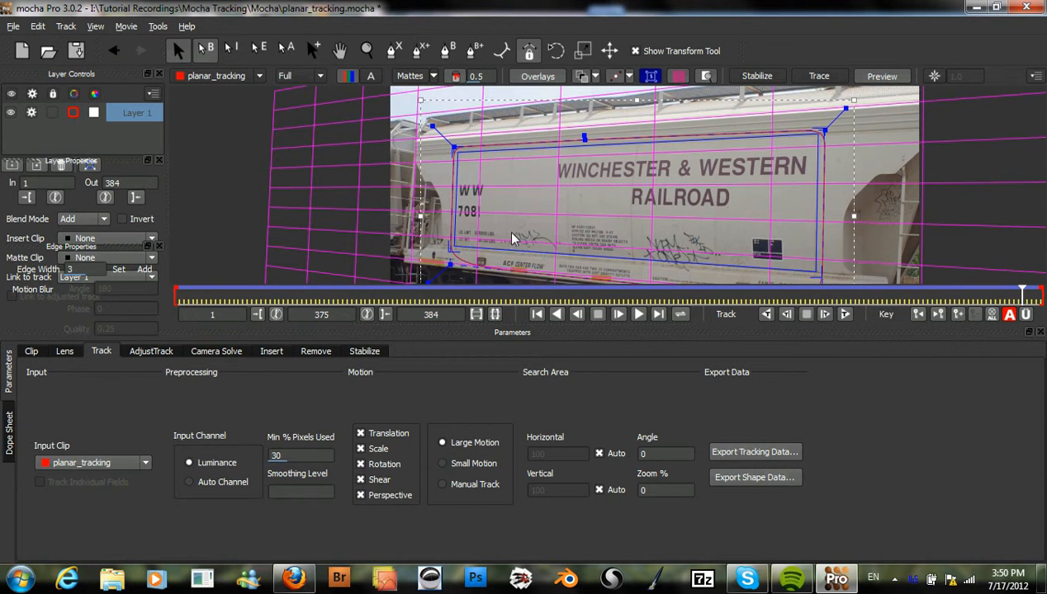
mouse_move(550, 277)
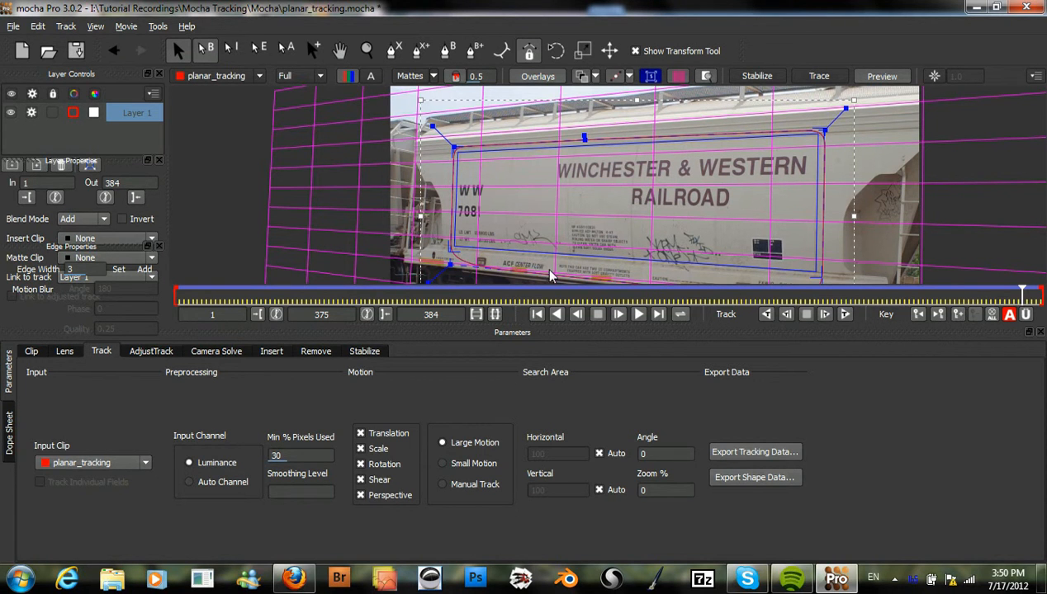
left_click_drag(1022, 299, 564, 299)
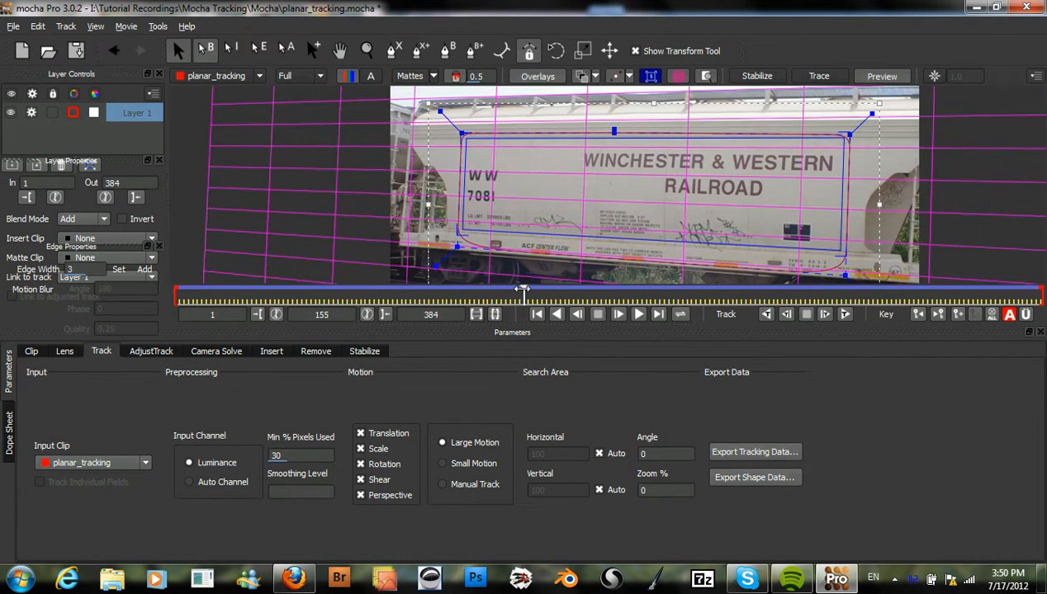
left_click_drag(521, 291, 405, 291)
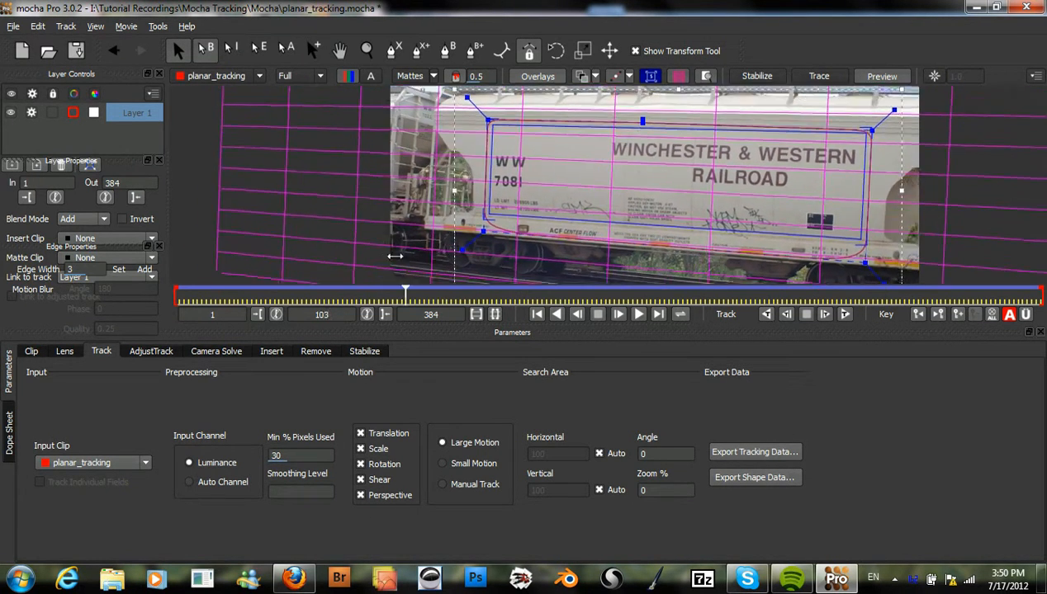
left_click_drag(404, 290, 305, 291)
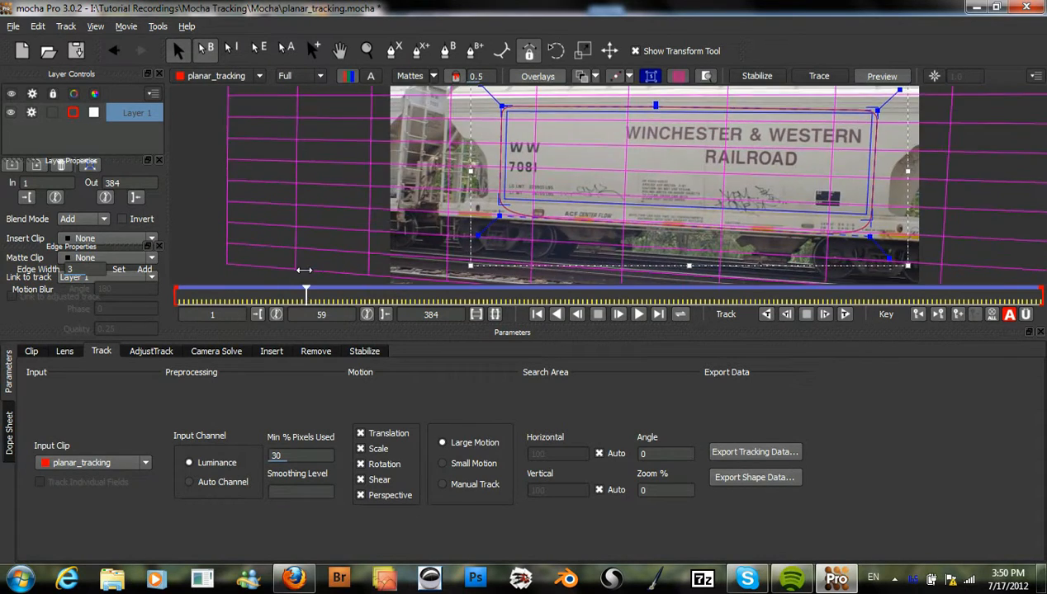
left_click_drag(306, 292, 439, 292)
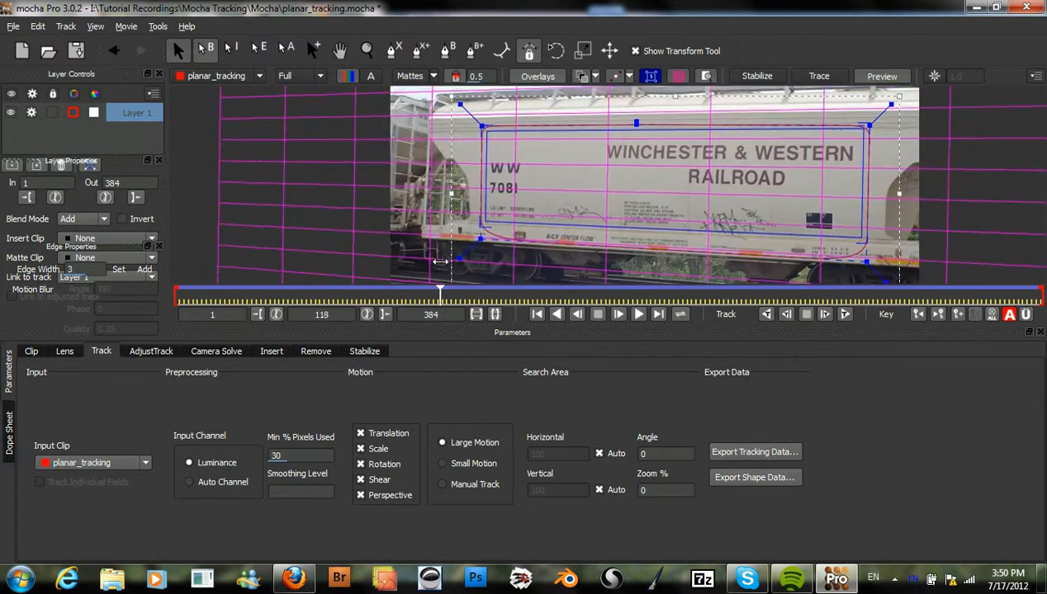
left_click_drag(439, 297, 641, 297)
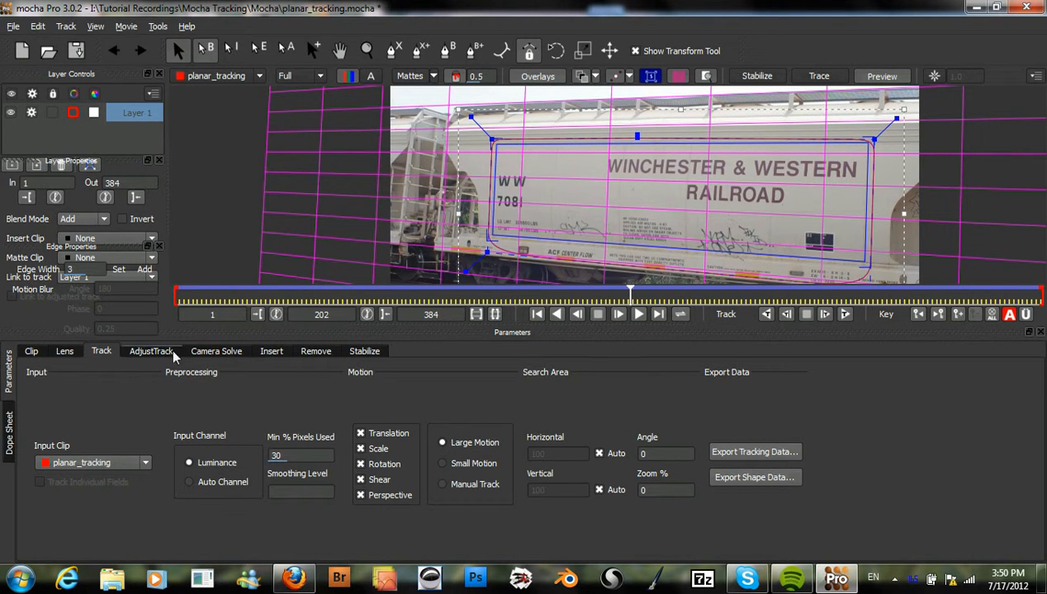
Switch to AdjustTrack, return to frame 1 and review to the clip's end as master reference.
left_click(152, 350)
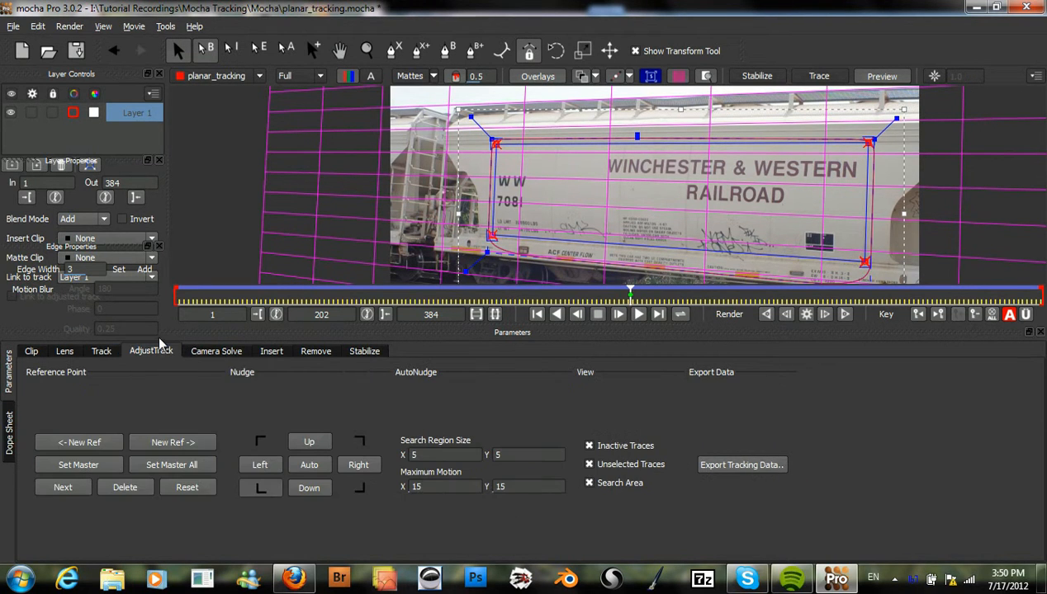
left_click_drag(630, 294, 191, 294)
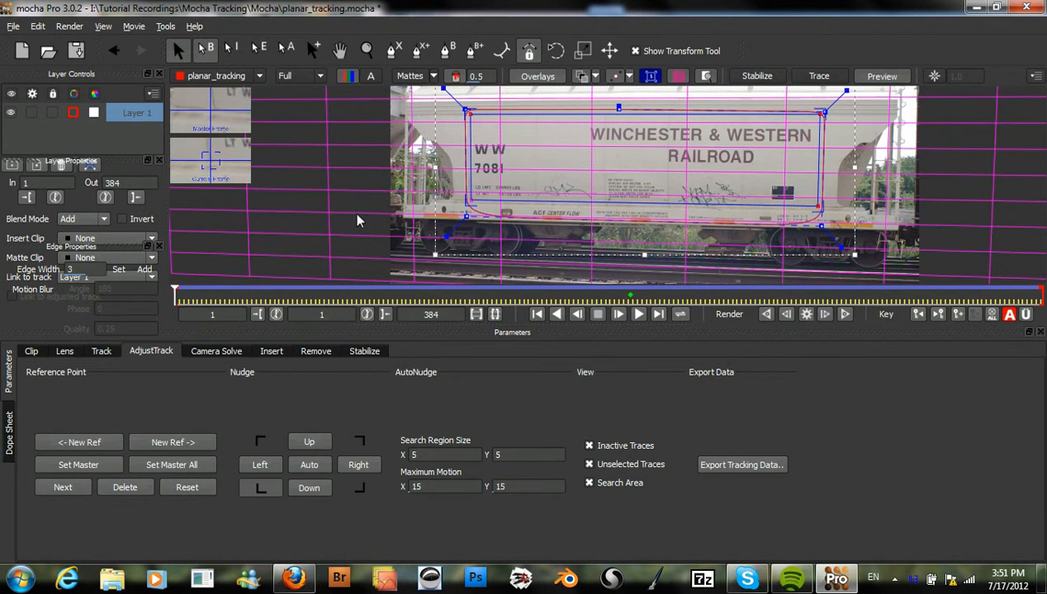
mouse_move(465, 112)
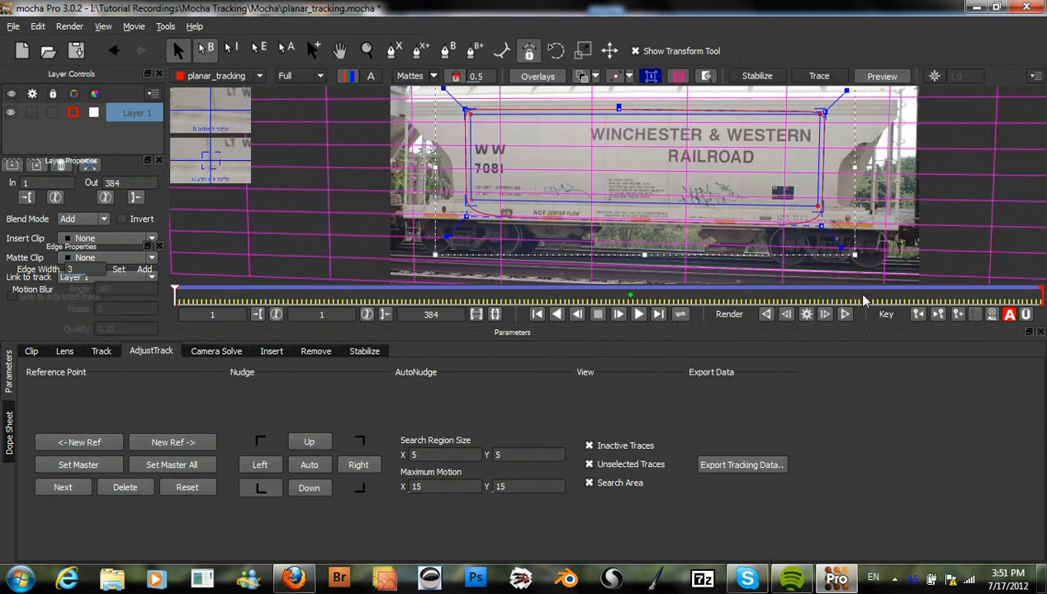
mouse_move(721, 221)
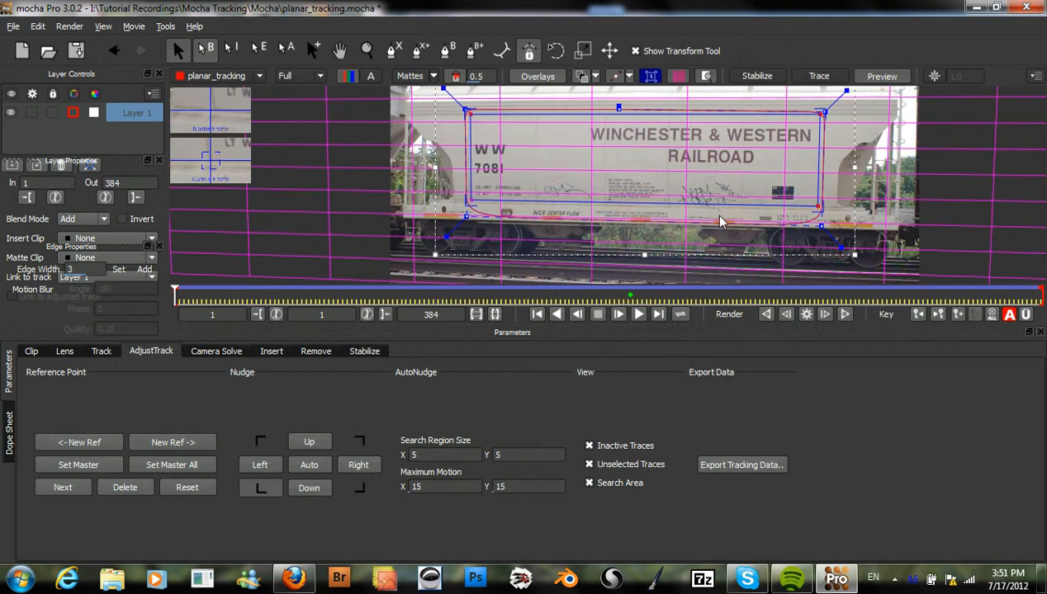
mouse_move(305, 279)
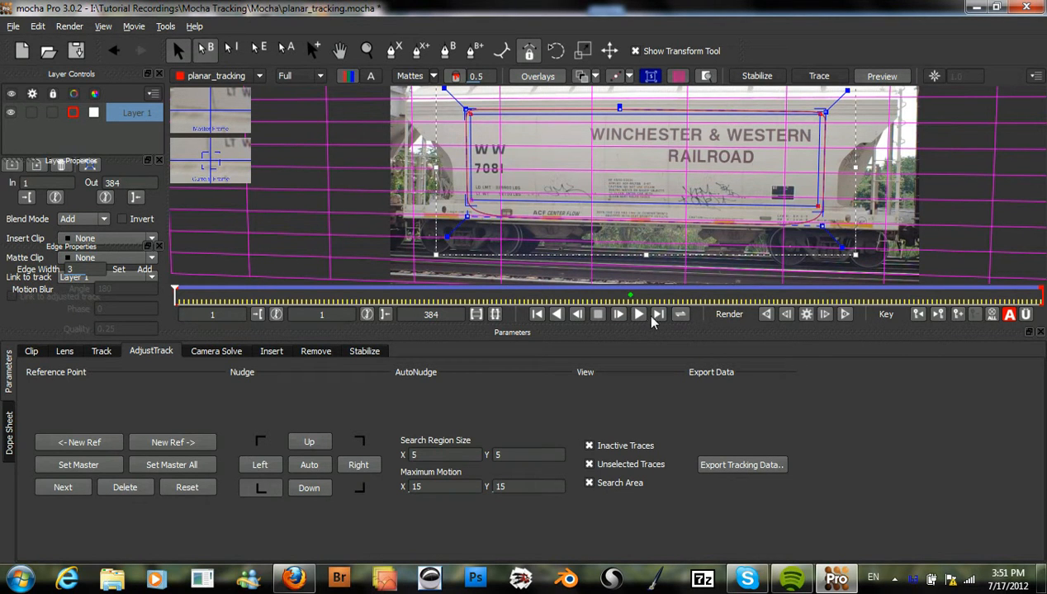
left_click(637, 314)
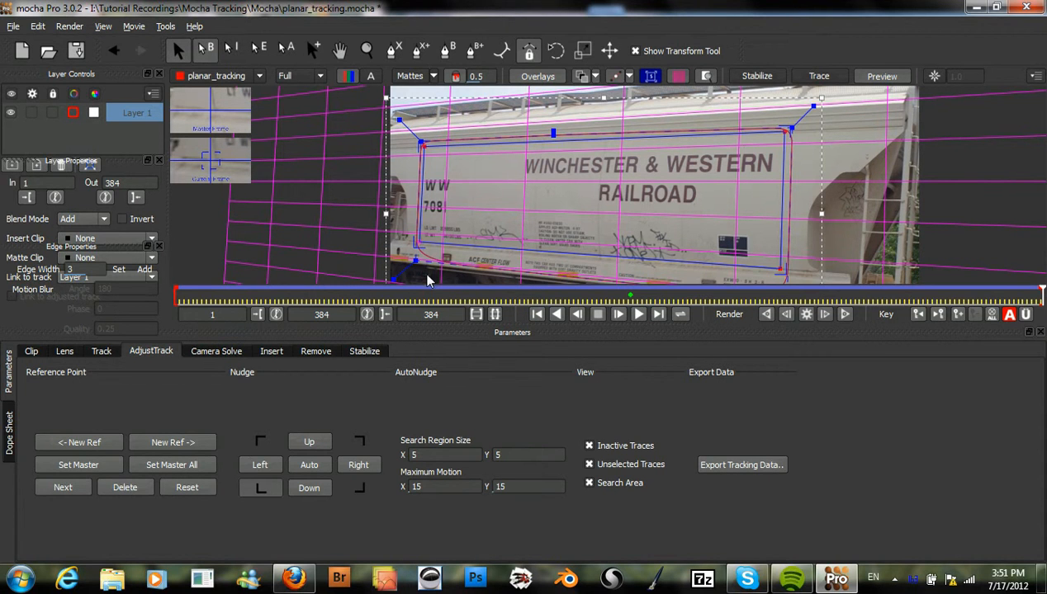
mouse_move(231, 141)
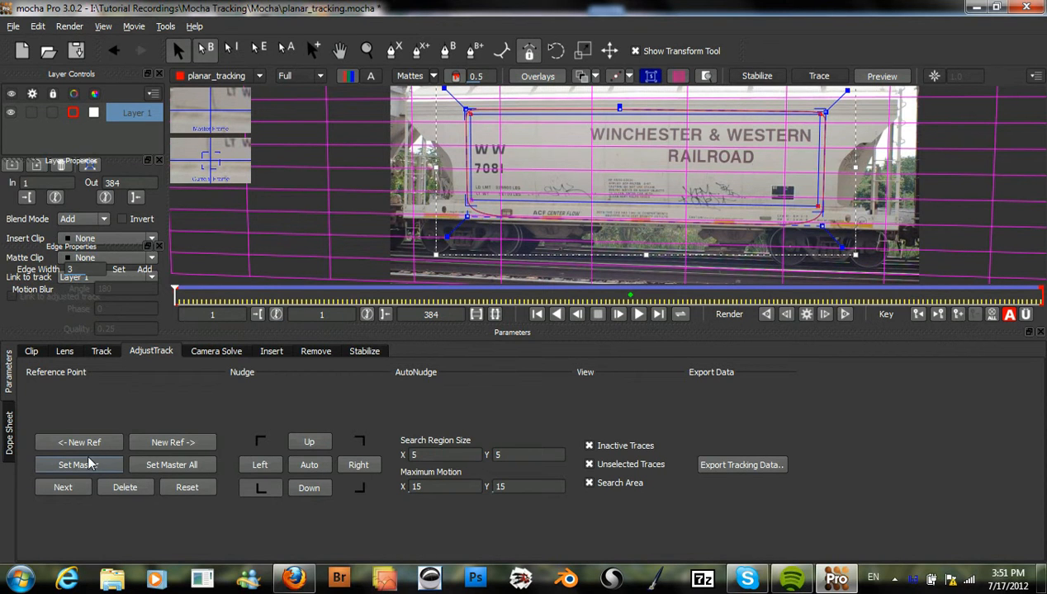
mouse_move(86, 469)
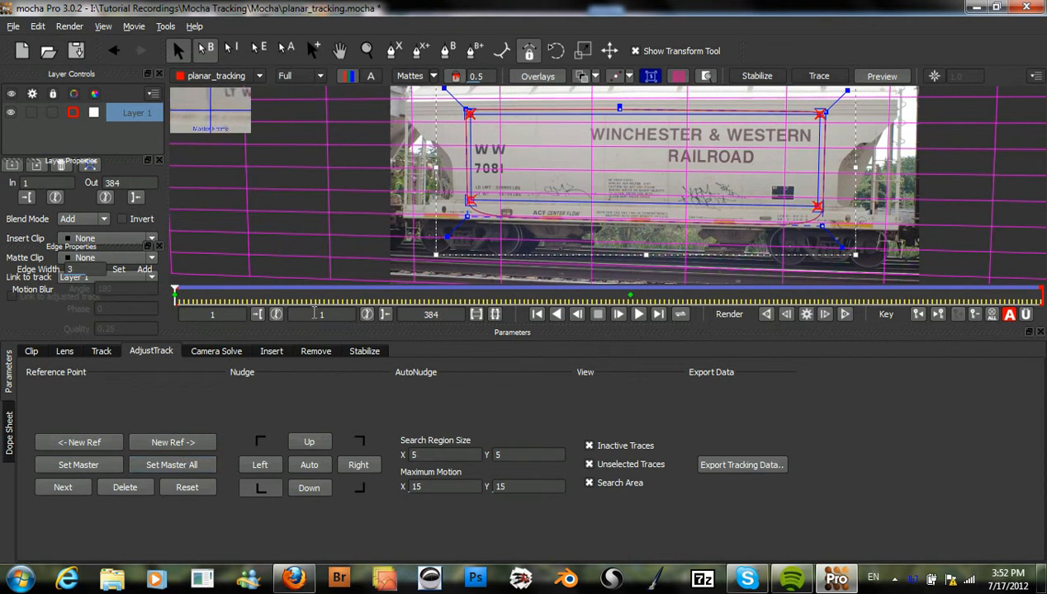
mouse_move(520, 284)
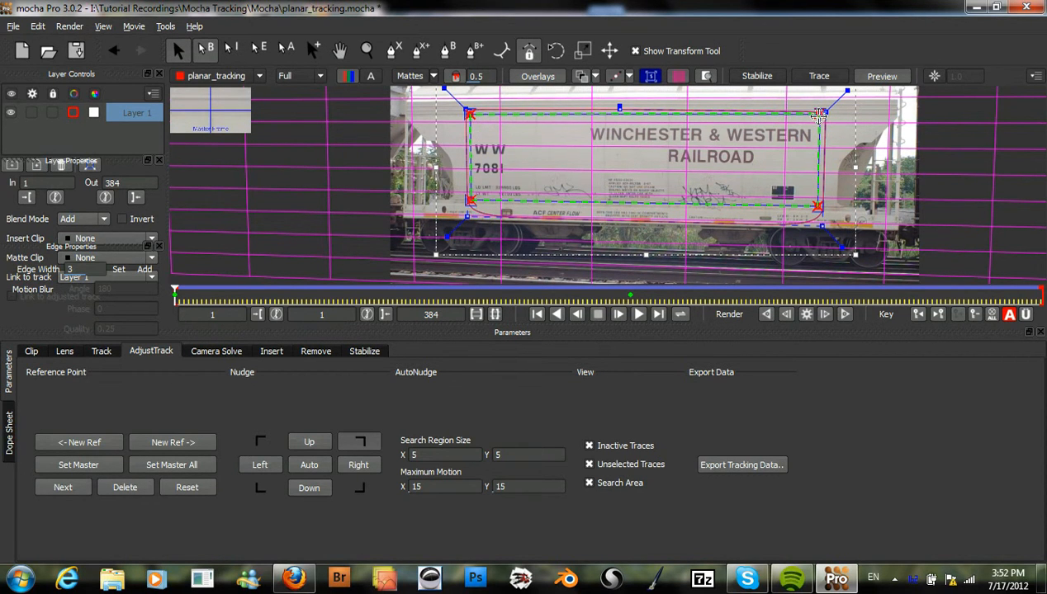
left_click_drag(817, 116, 817, 206)
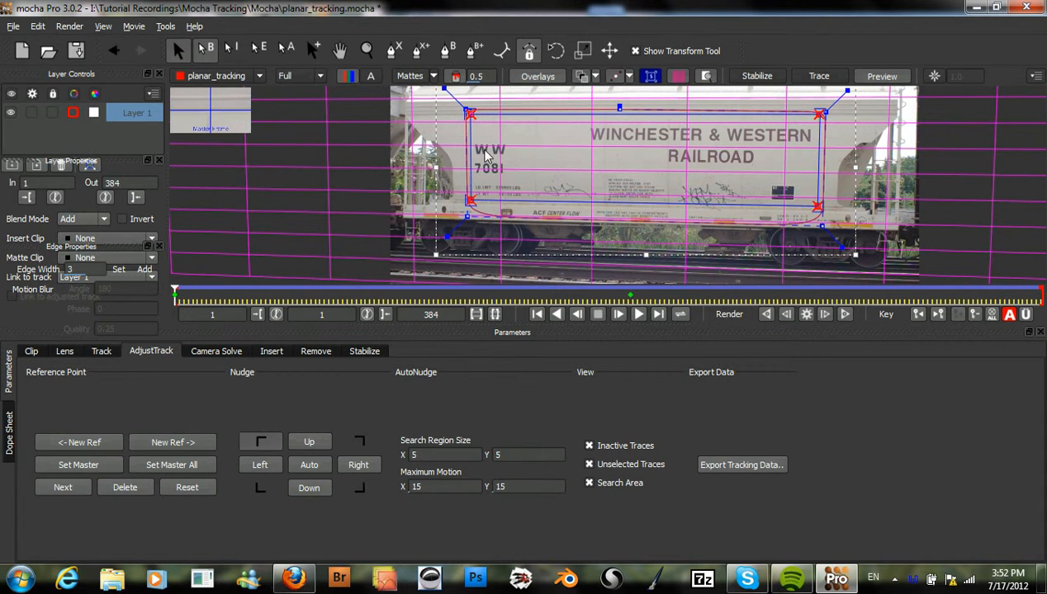
mouse_move(241, 279)
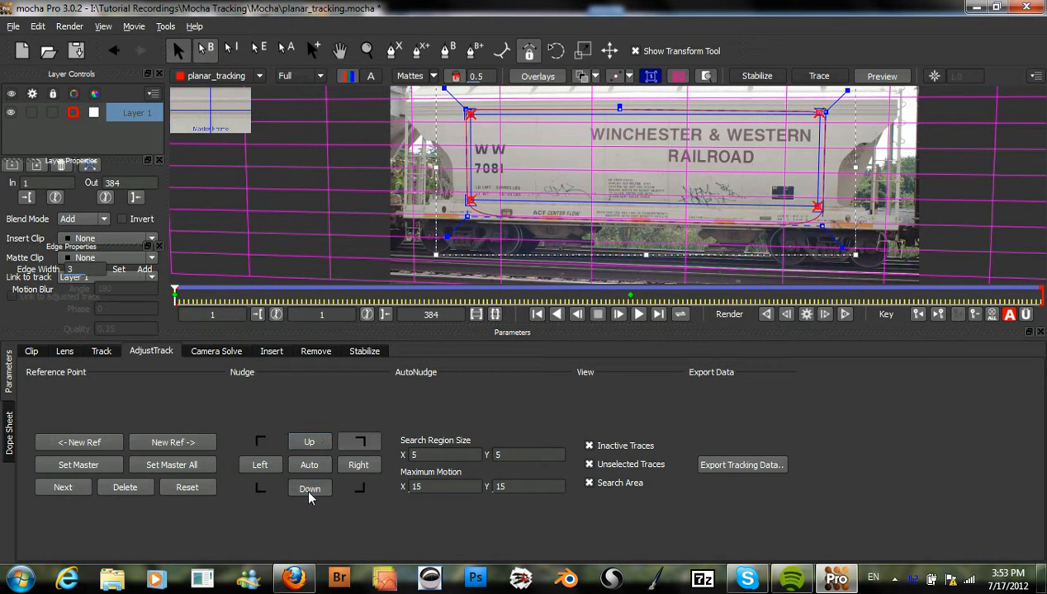
Nudge the top-right reference point down twice onto the panel's top-right corner.
left_click(309, 489)
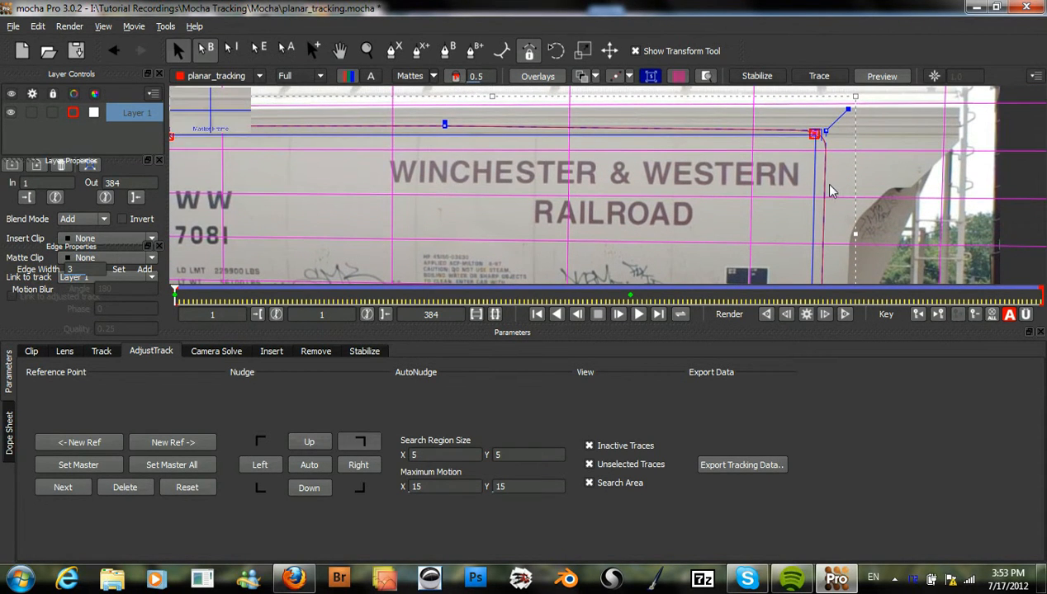
mouse_move(553, 333)
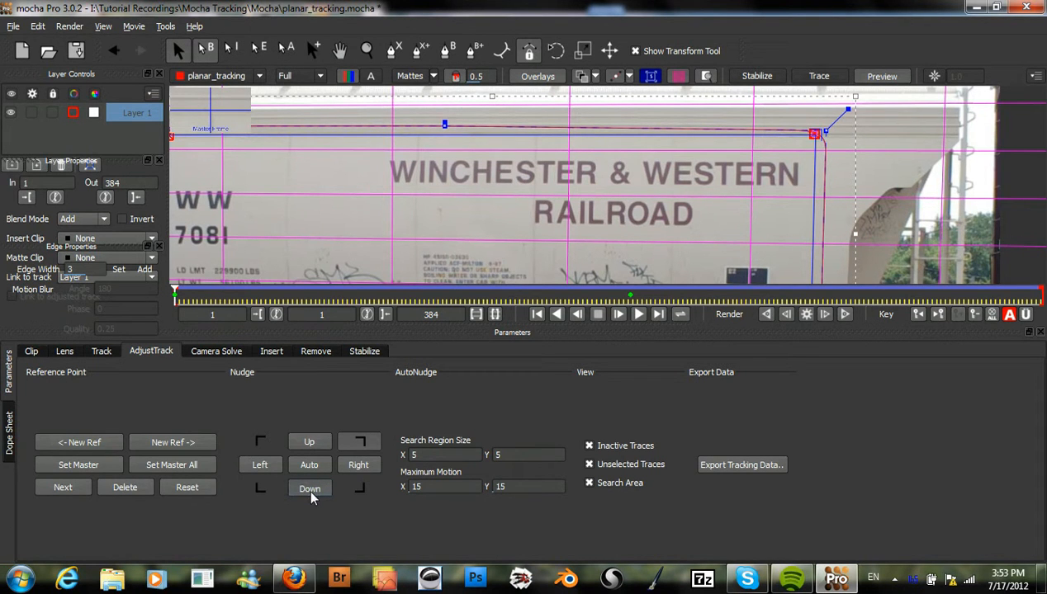
left_click(309, 488)
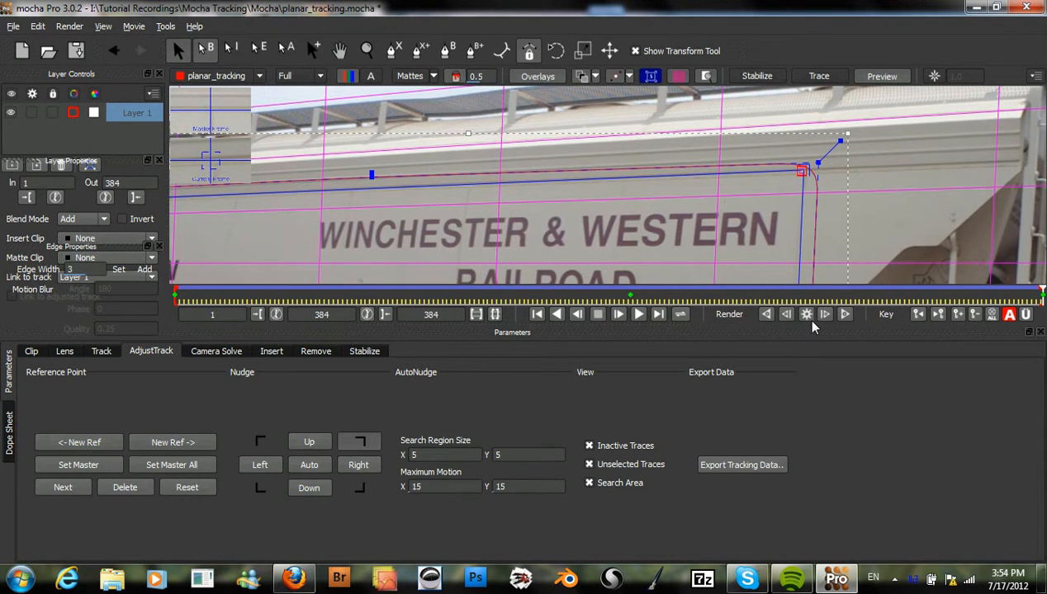
mouse_move(816, 336)
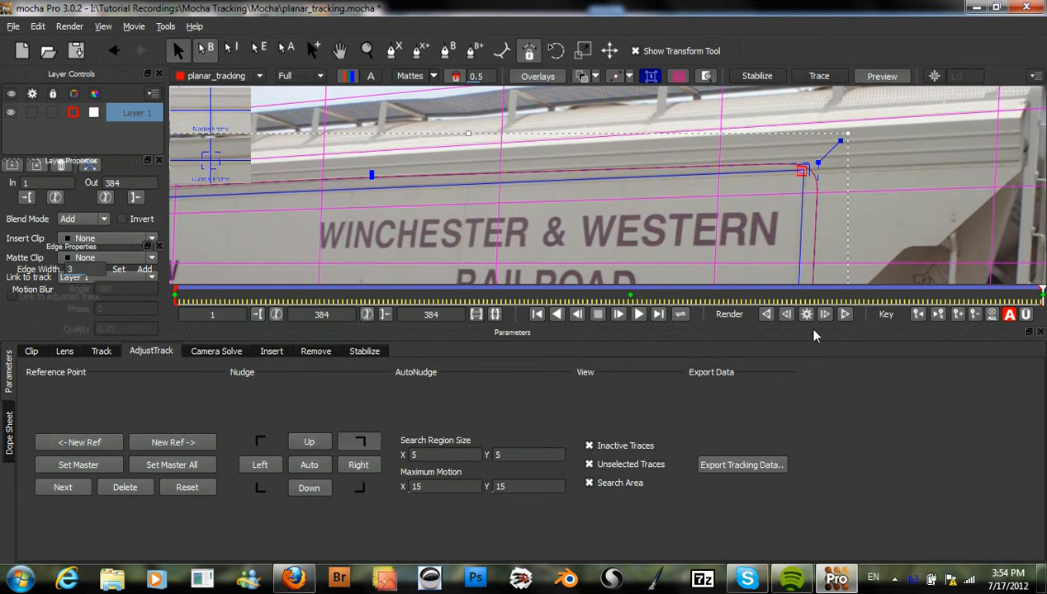
mouse_move(697, 223)
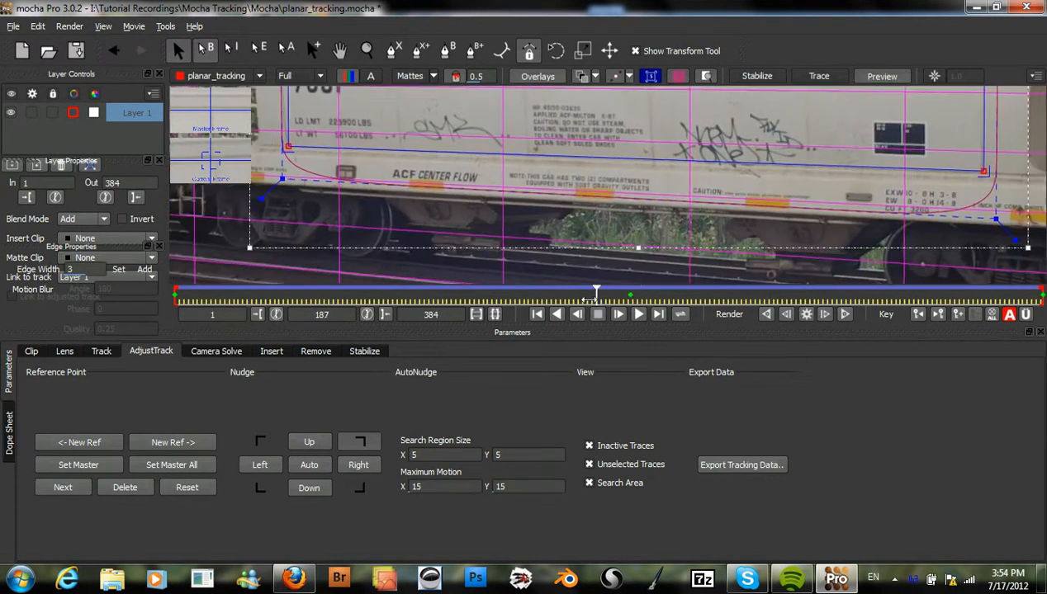
left_click_drag(596, 294, 548, 294)
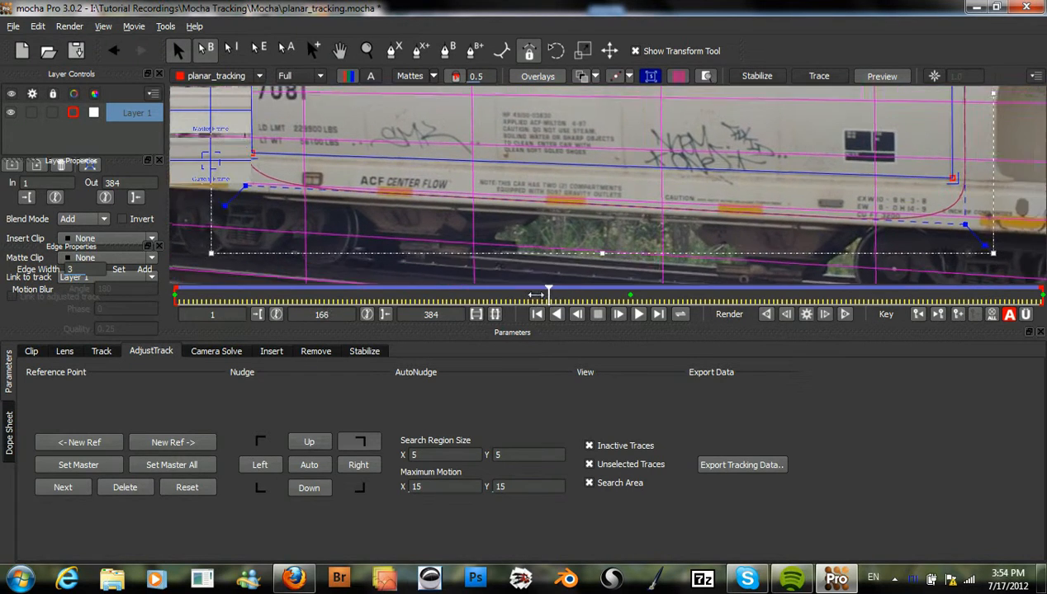
left_click_drag(548, 294, 502, 294)
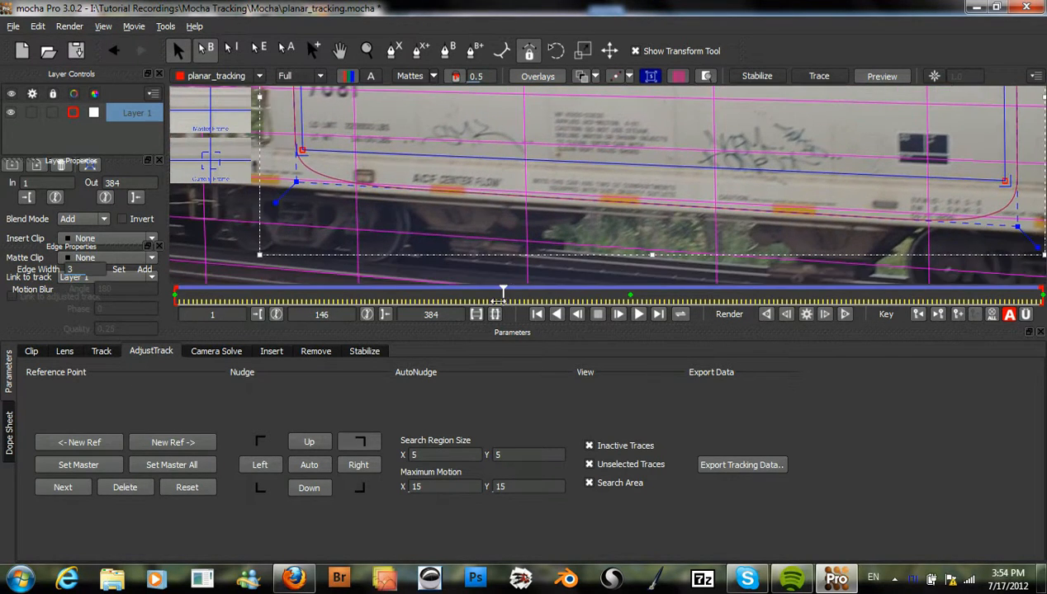
left_click_drag(502, 293, 362, 294)
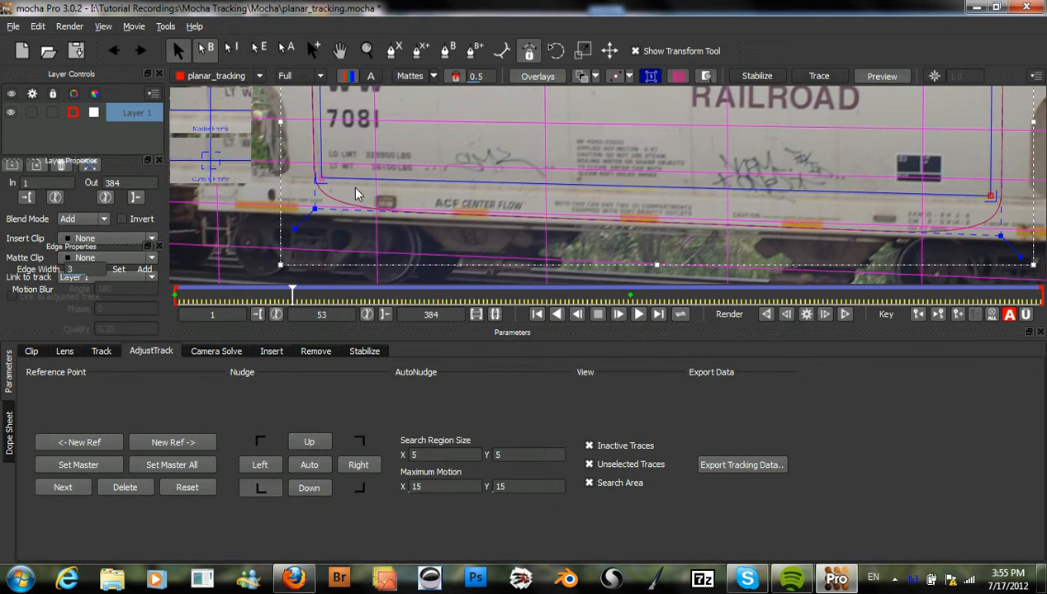
mouse_move(335, 175)
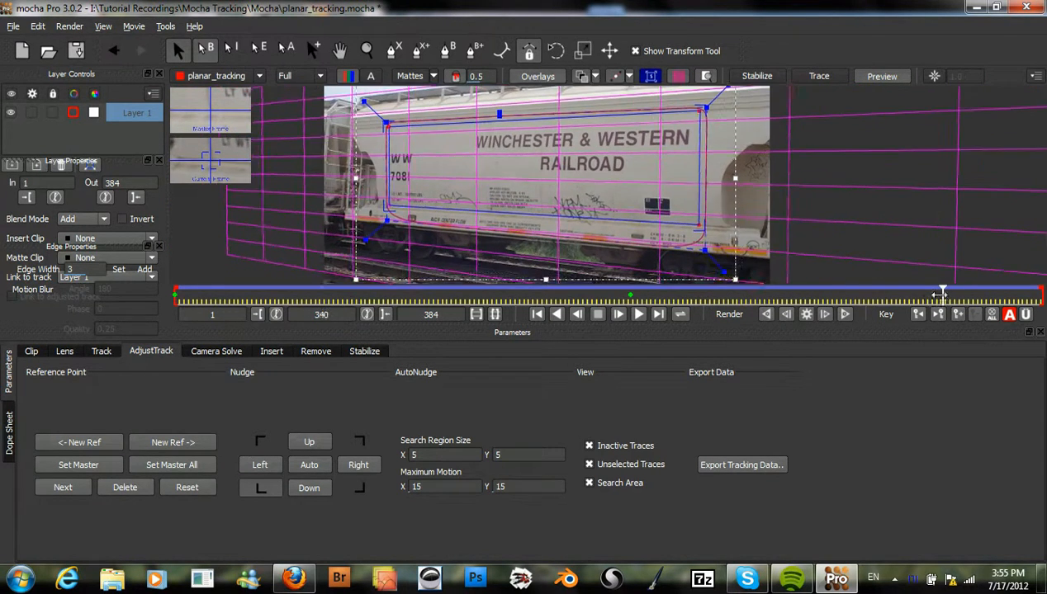
left_click_drag(941, 294, 958, 294)
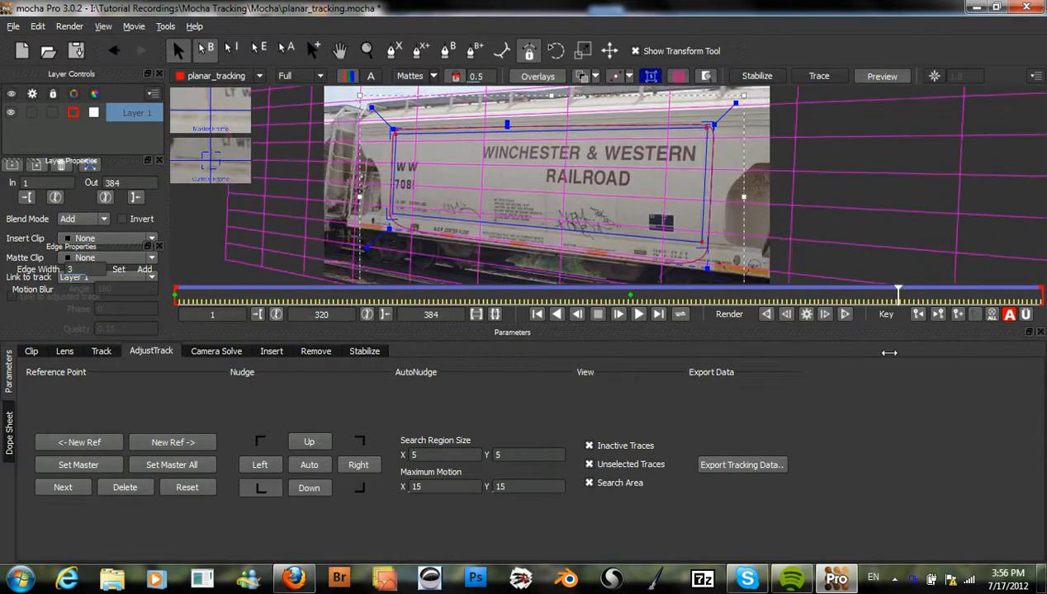
left_click_drag(898, 294, 700, 294)
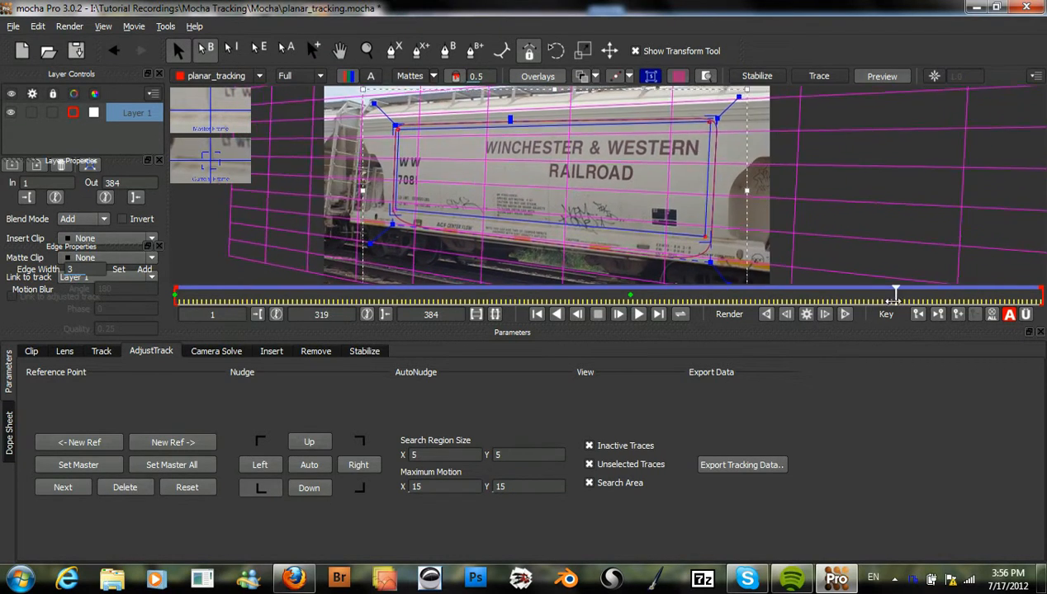
left_click_drag(895, 294, 773, 294)
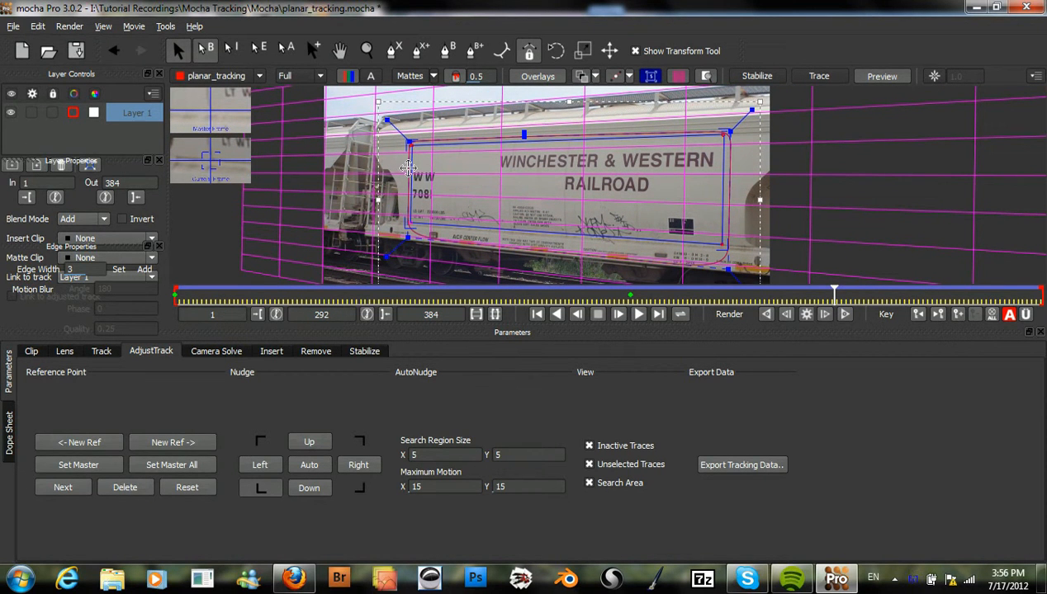
mouse_move(508, 213)
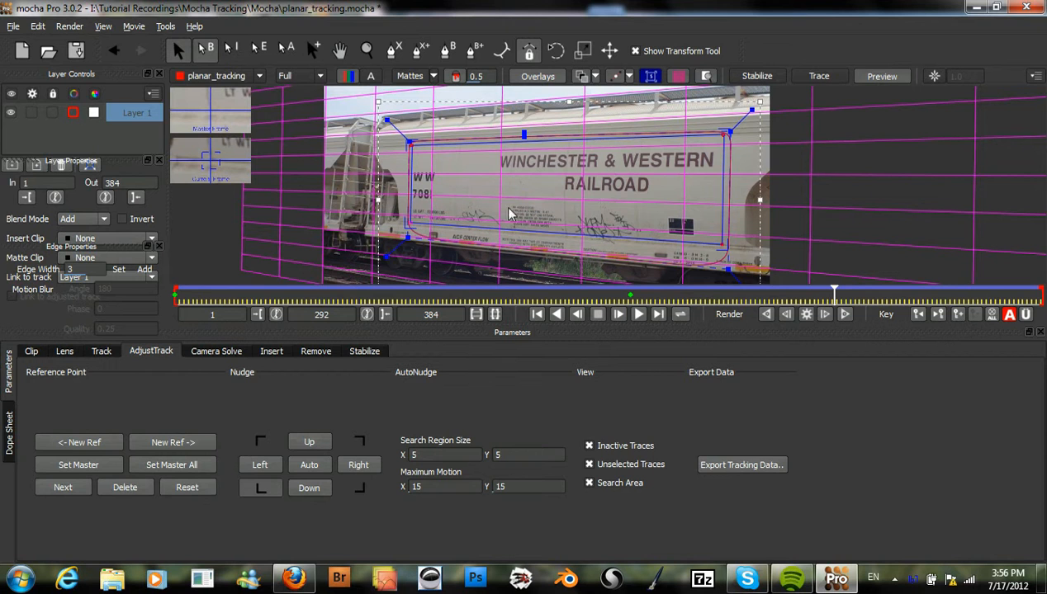
mouse_move(624, 224)
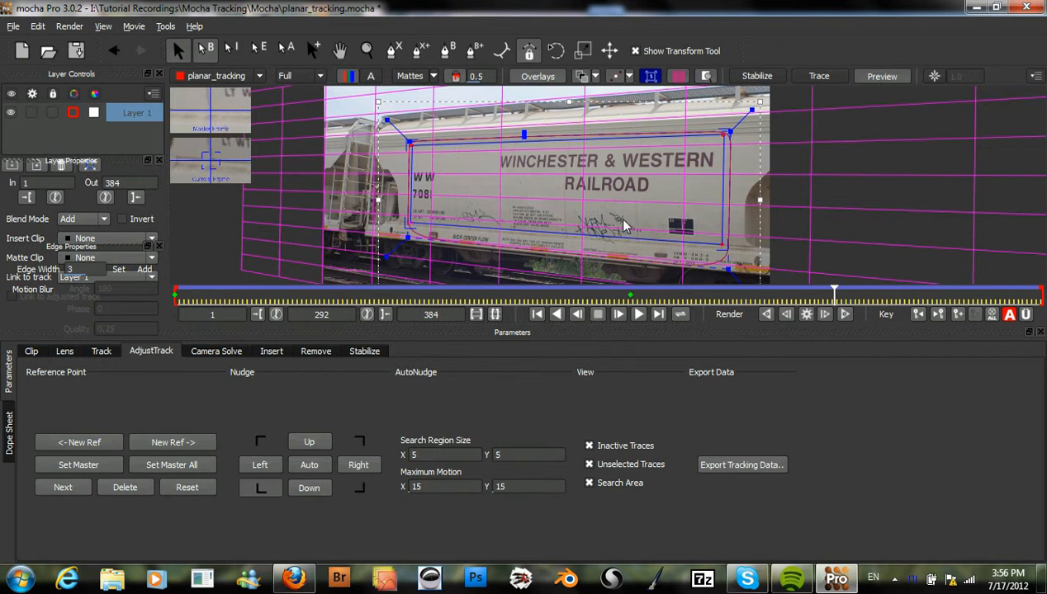
mouse_move(835, 294)
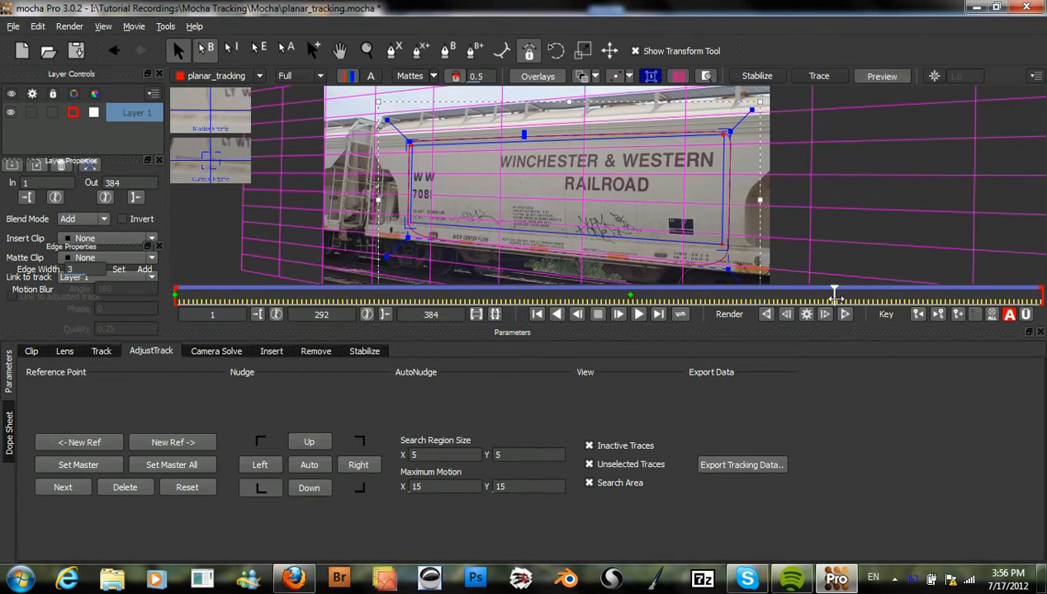
left_click_drag(833, 294, 588, 294)
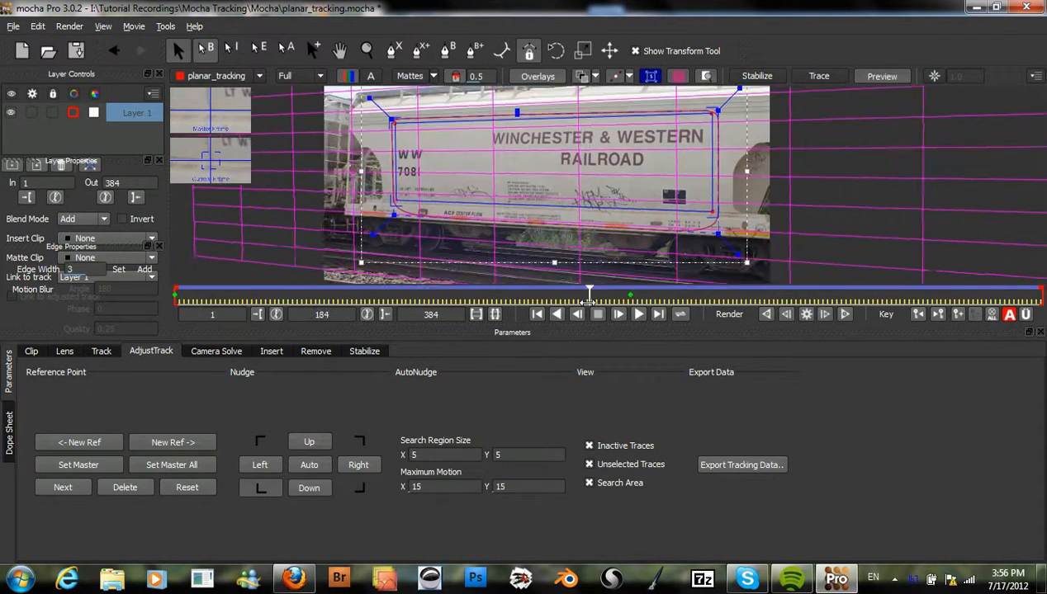
left_click_drag(590, 293, 299, 294)
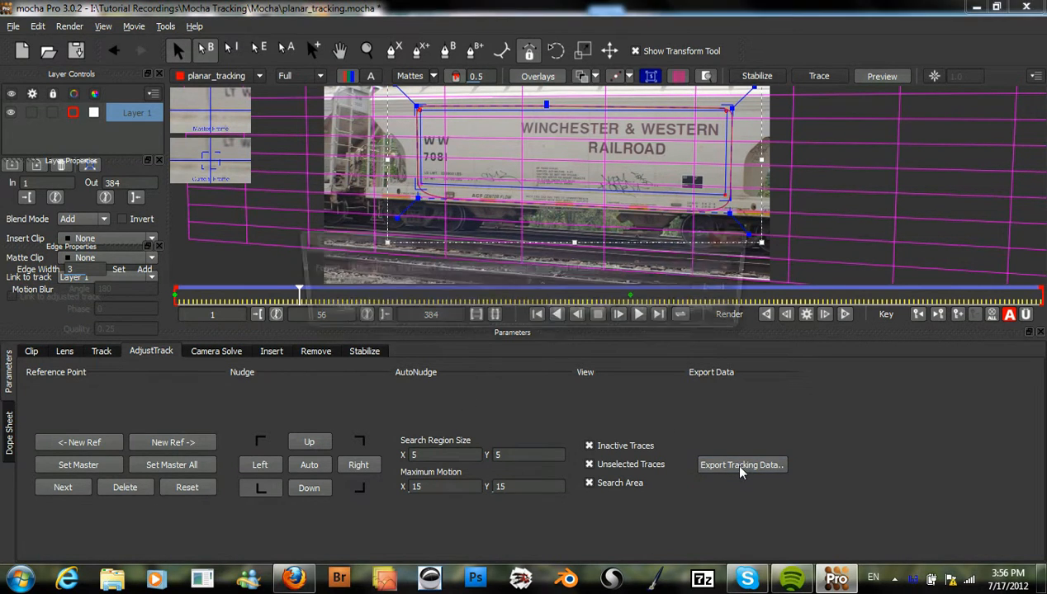
Bring up the Export Tracking Data options for the railroad car track.
left_click(741, 466)
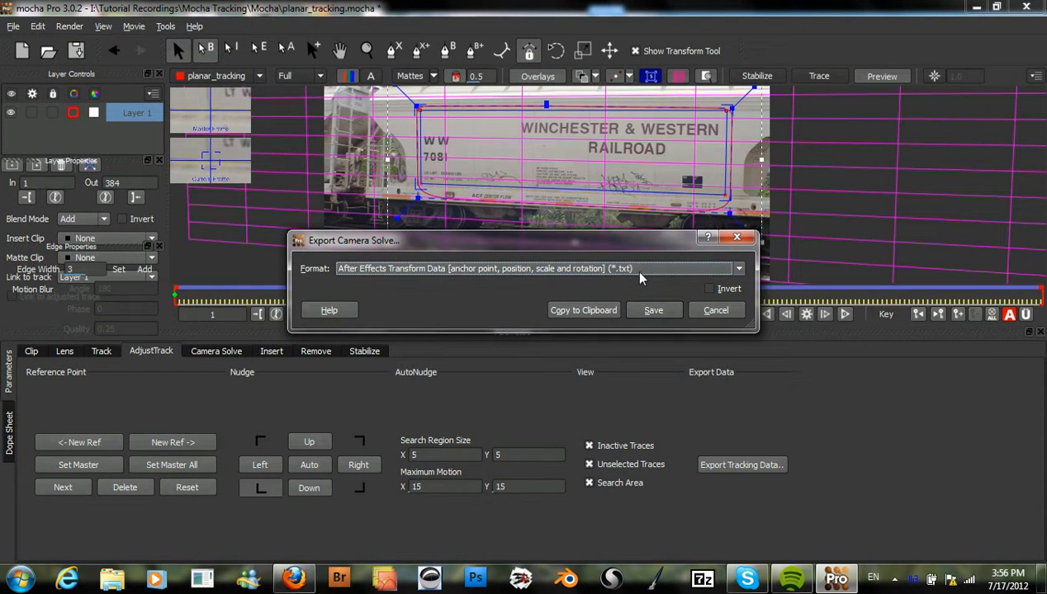
mouse_move(386, 295)
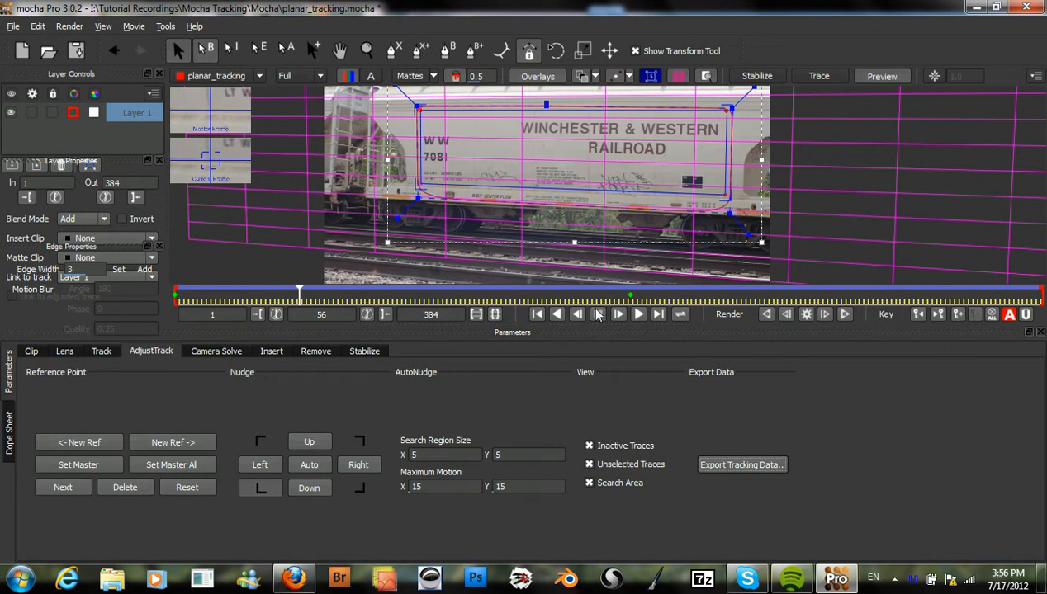
mouse_move(597, 313)
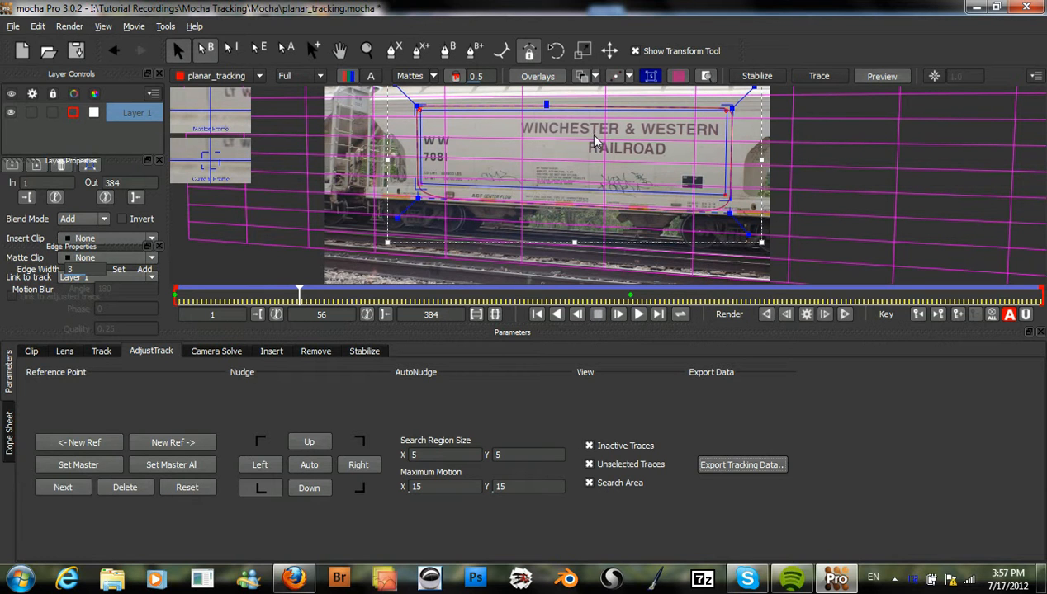
mouse_move(565, 138)
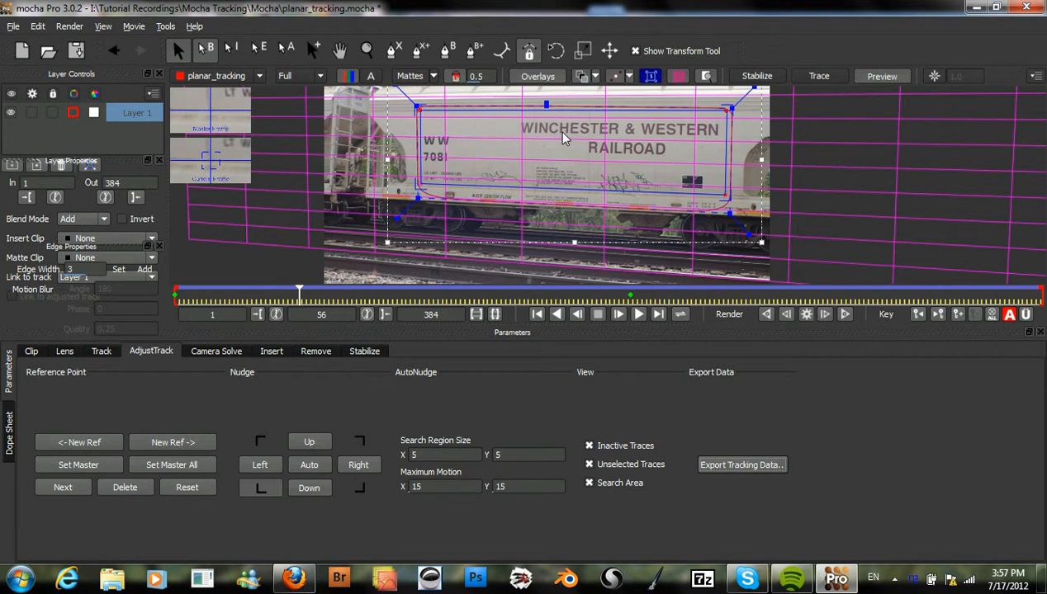
mouse_move(576, 142)
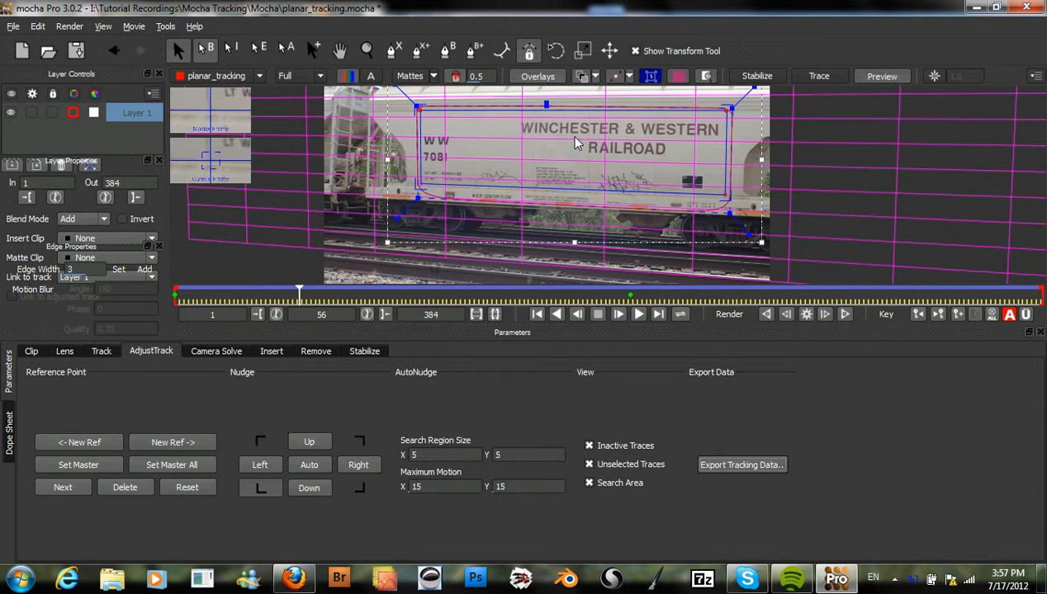
mouse_move(459, 206)
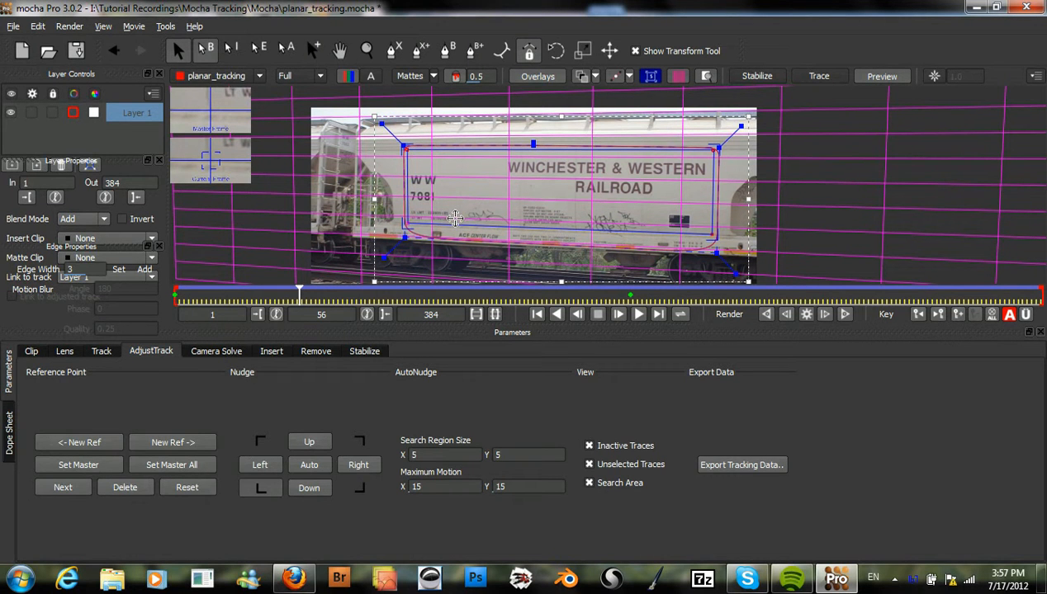
mouse_move(533, 207)
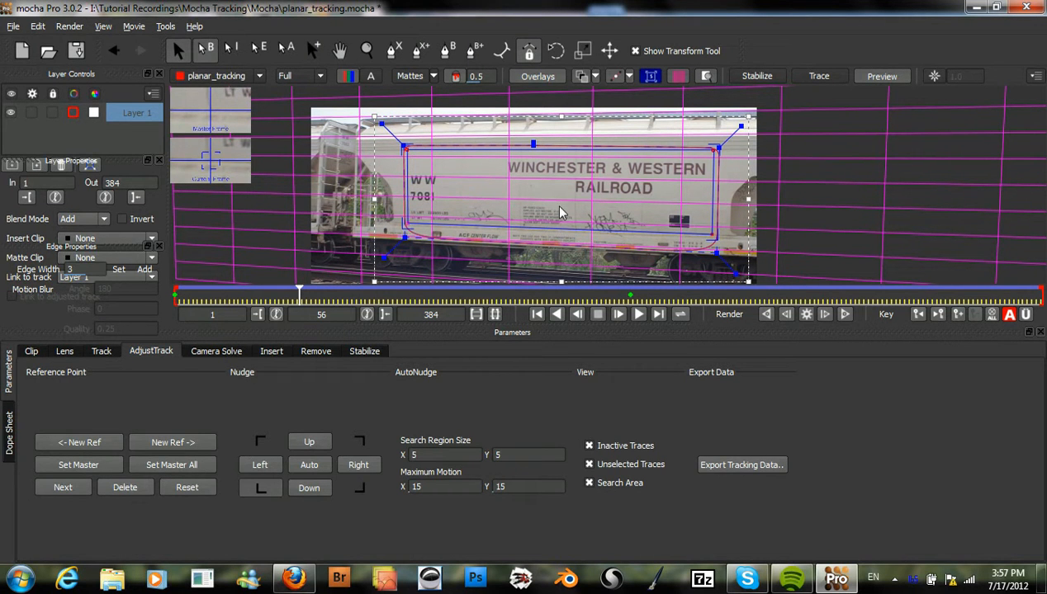
mouse_move(536, 147)
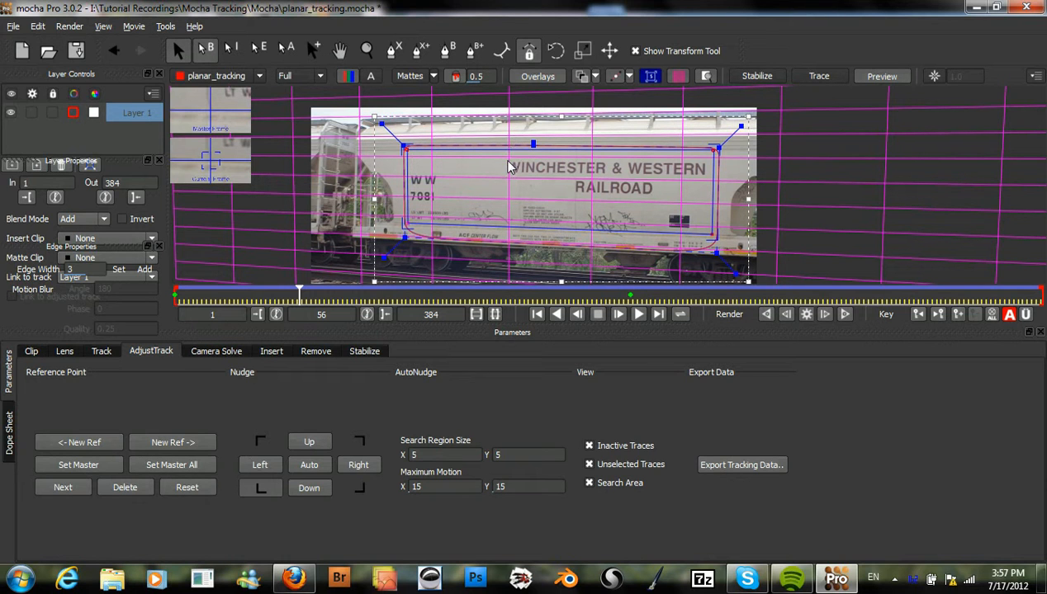
mouse_move(634, 205)
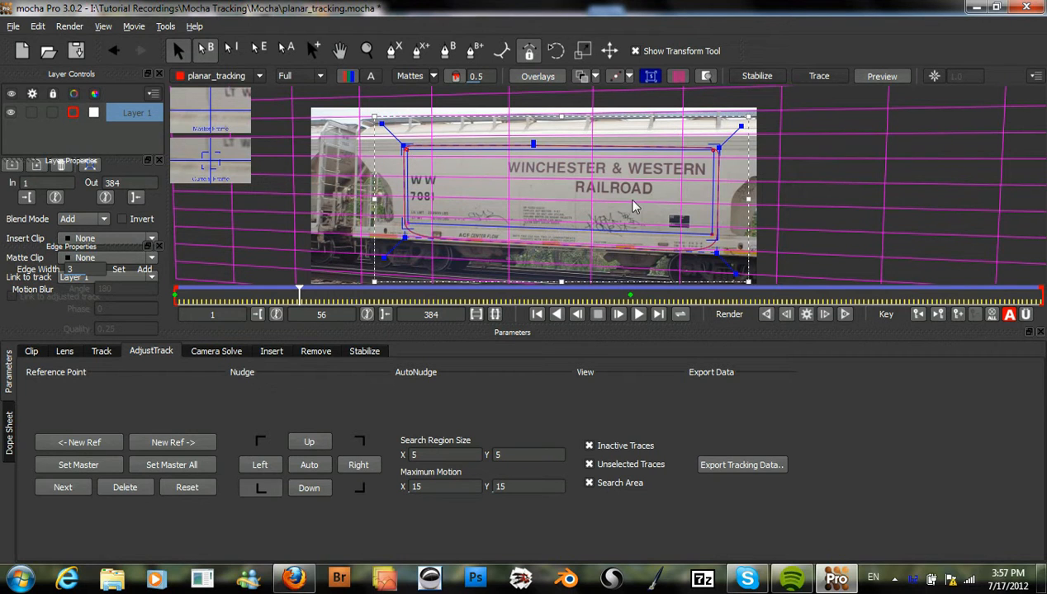
mouse_move(604, 180)
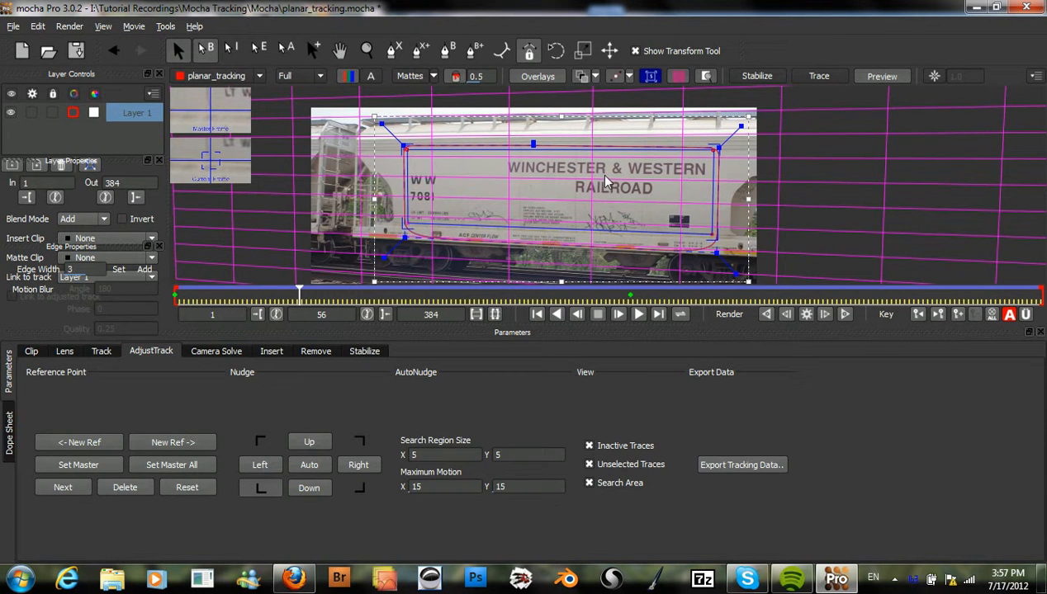
mouse_move(568, 170)
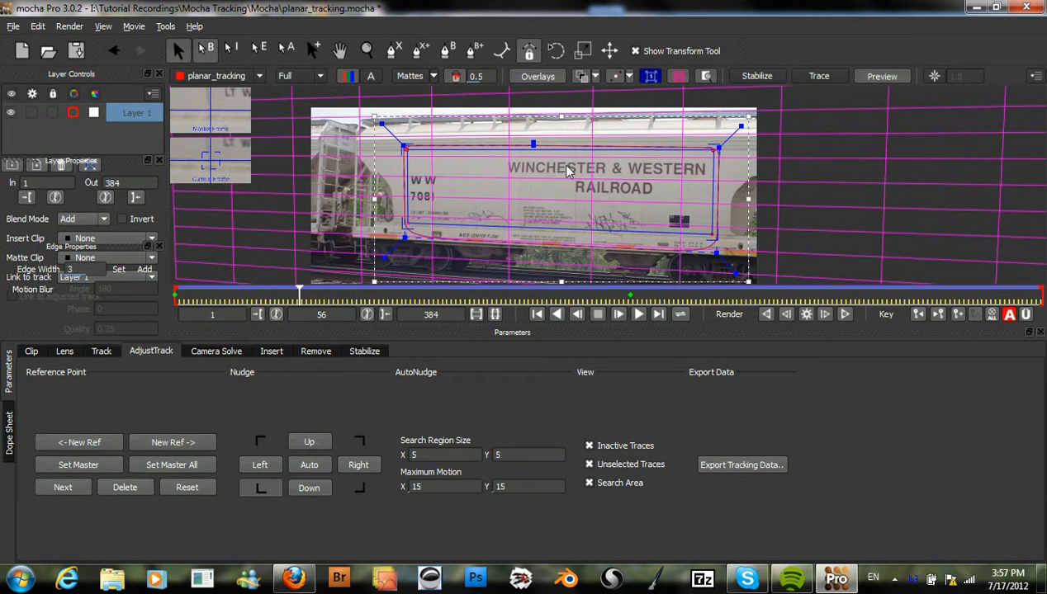